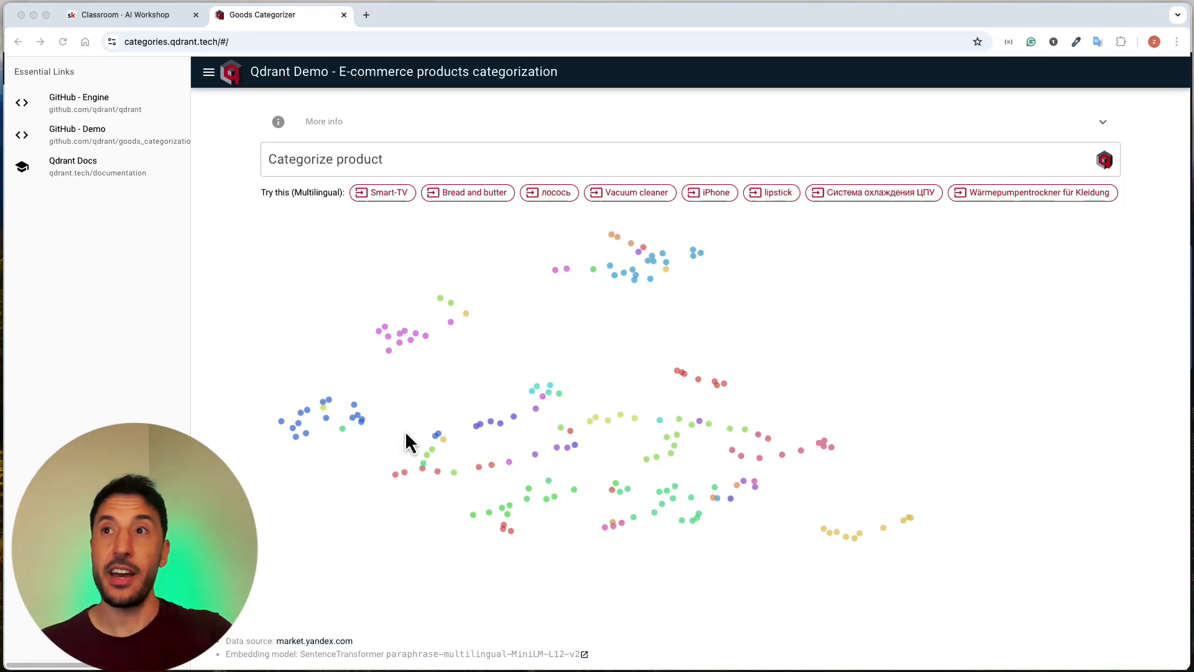
mouse_move(367, 399)
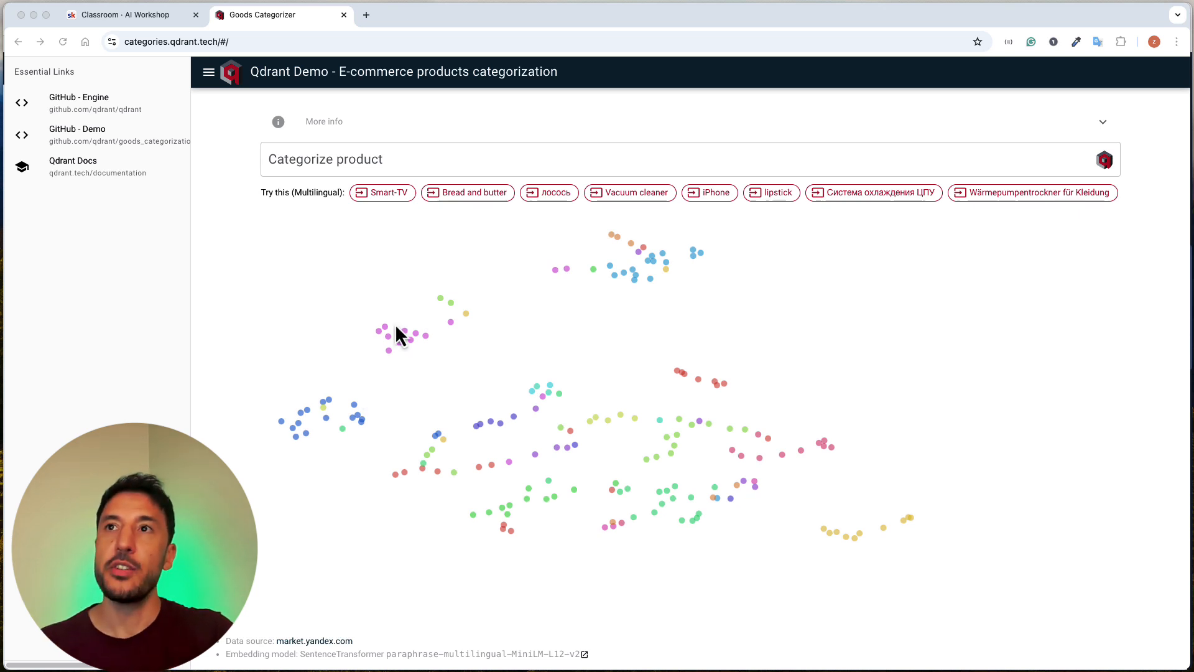
mouse_move(424, 352)
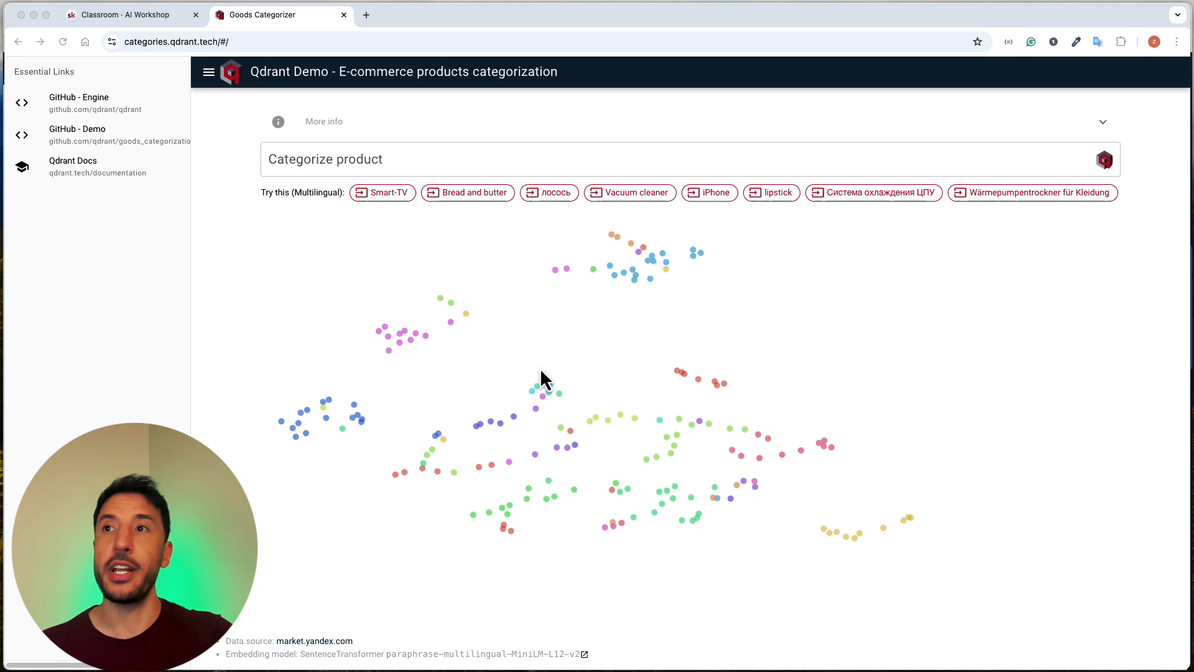
mouse_move(529, 448)
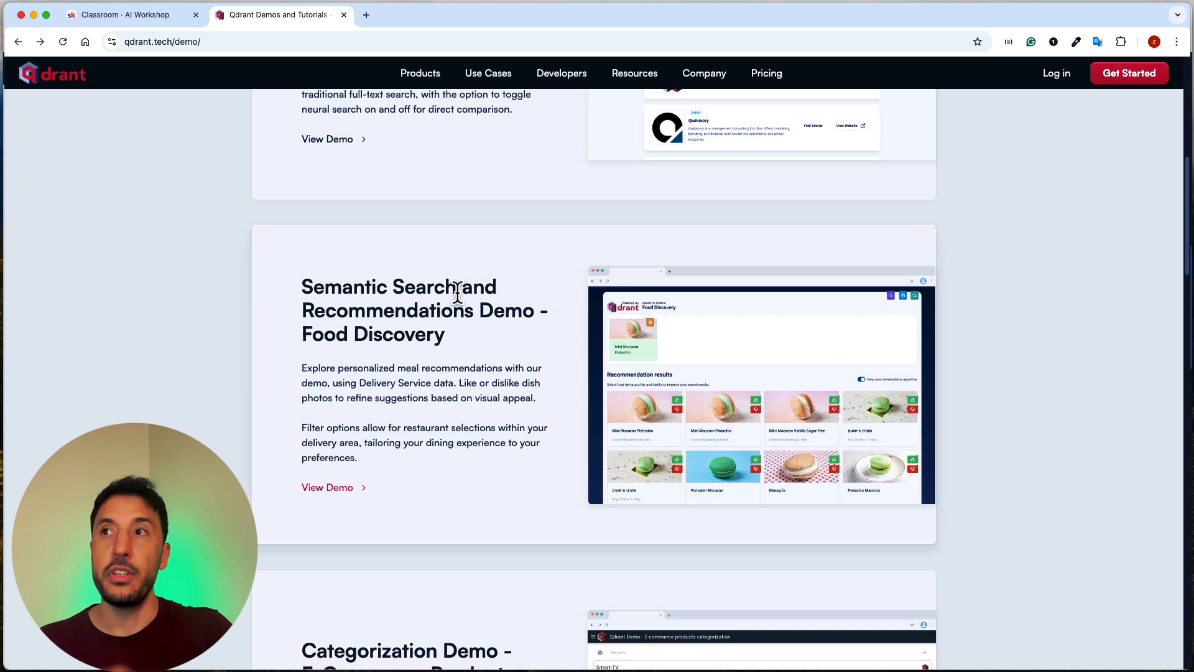
Scroll the demos page down to the Categorization Demo for e-commerce products
scroll("down", 3)
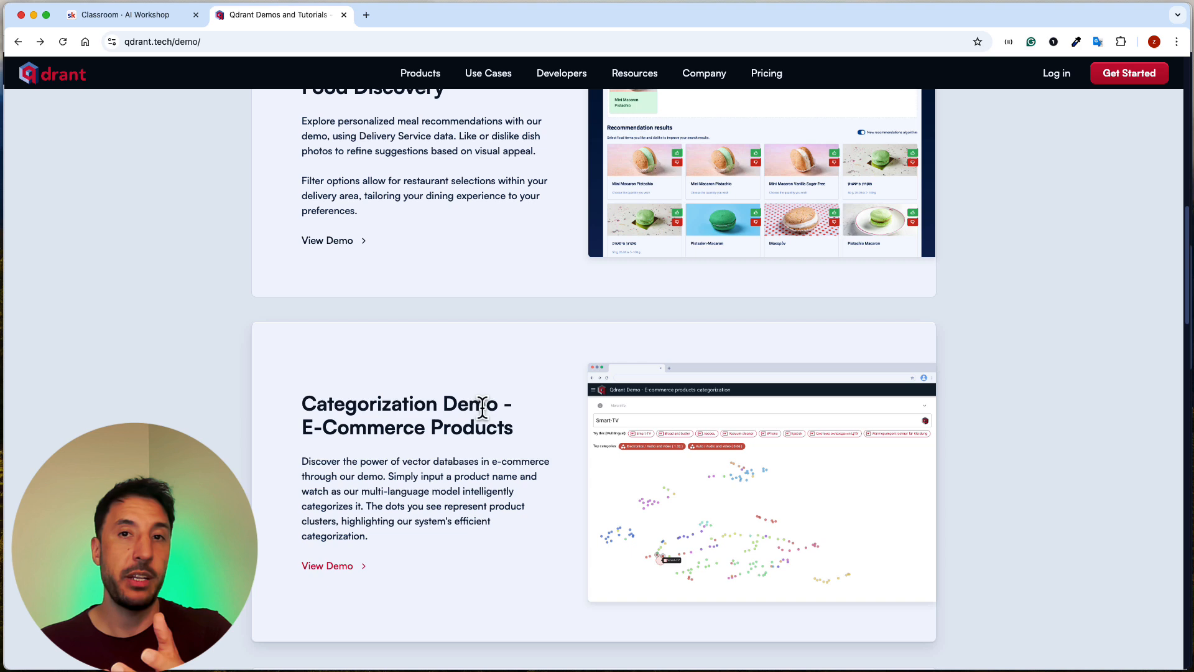
mouse_move(514, 321)
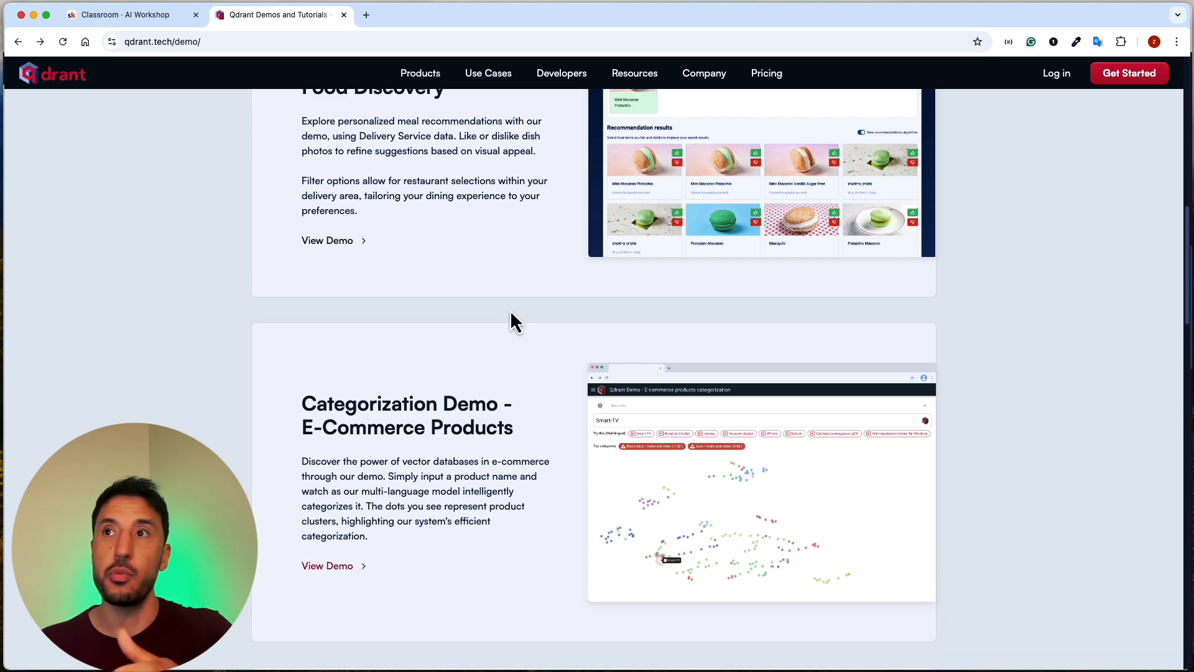
left_click(126, 15)
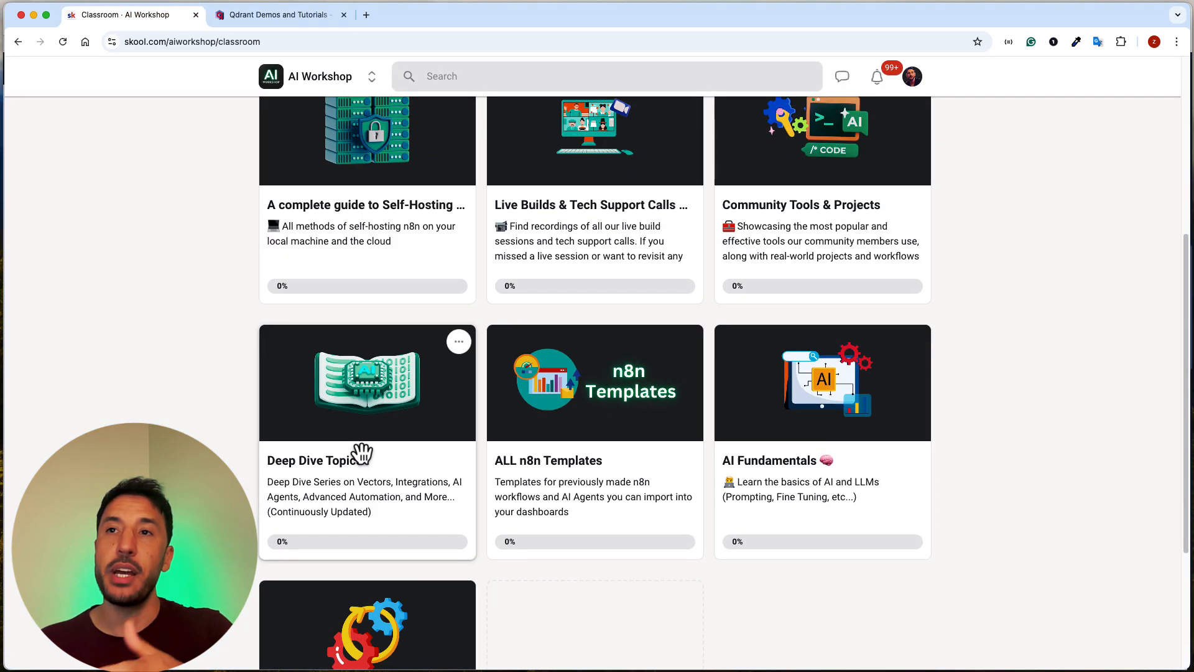
left_click(367, 382)
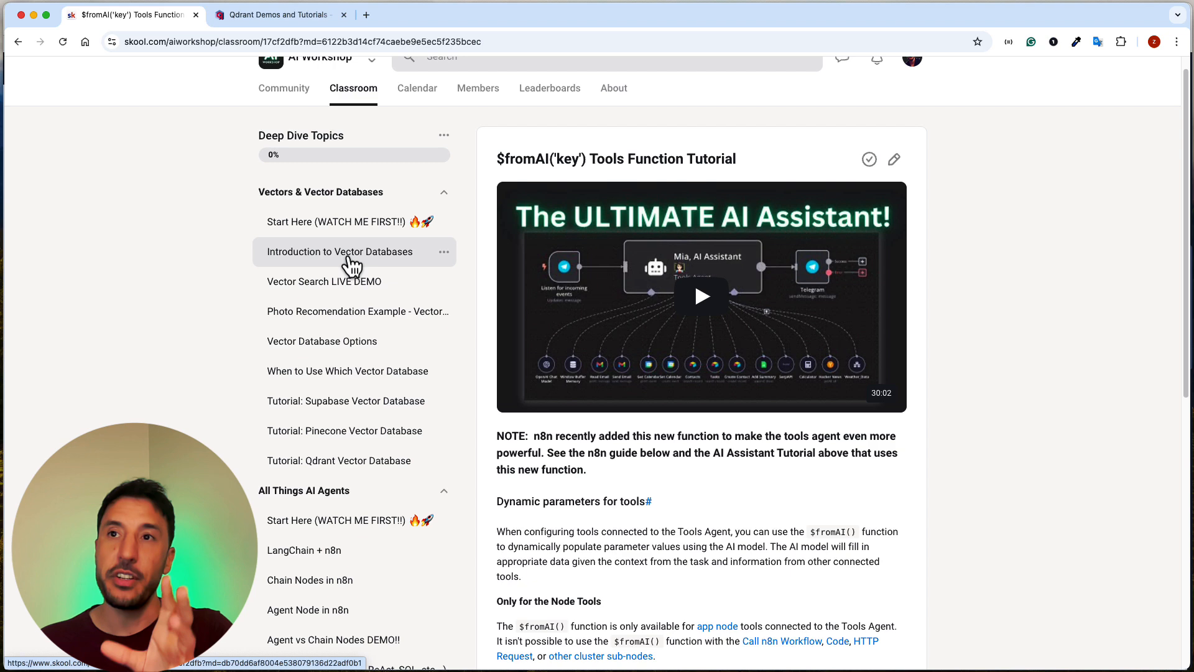
scroll("down", 3)
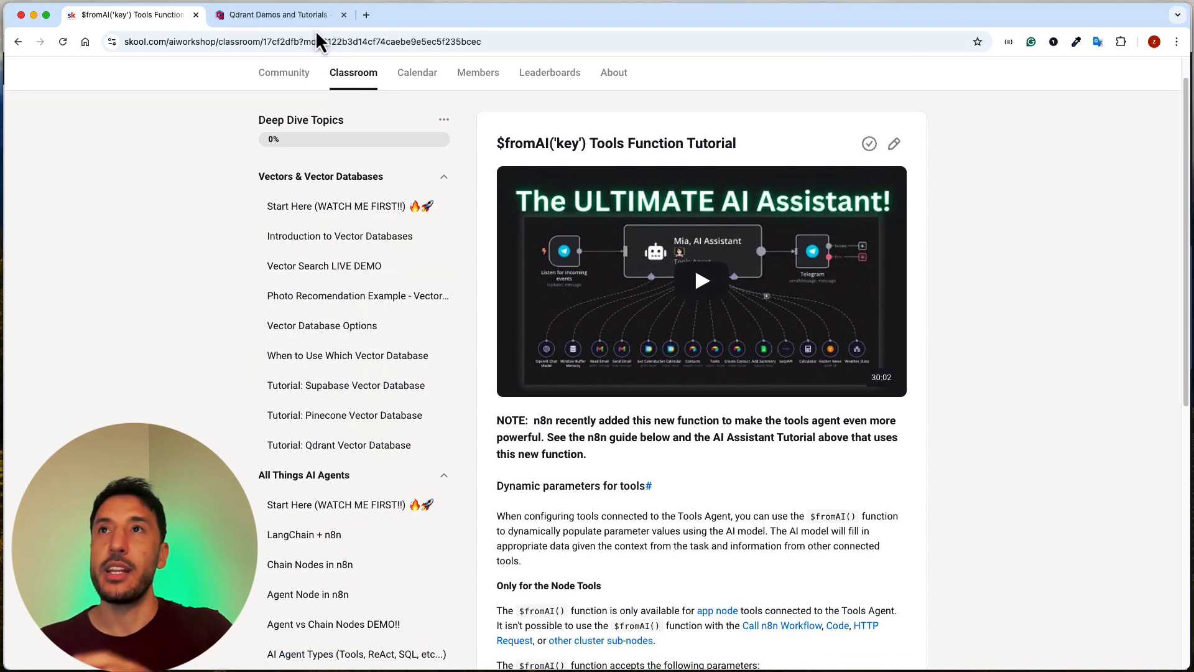
left_click(278, 15)
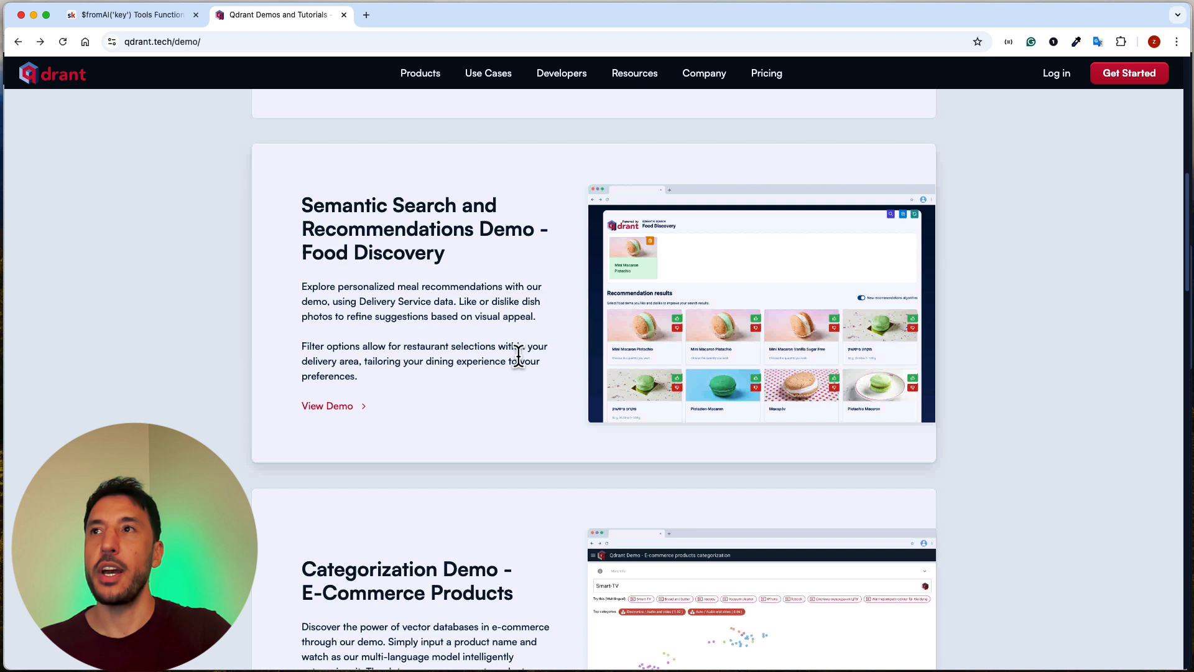
left_click(129, 14)
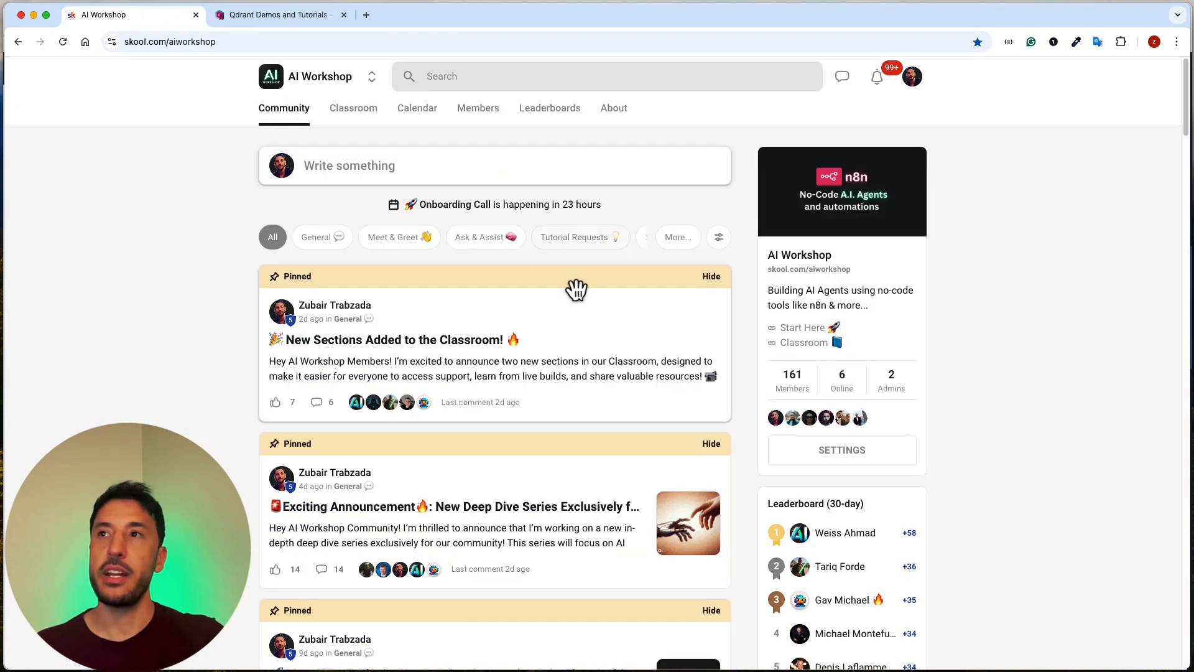
scroll("down", 3)
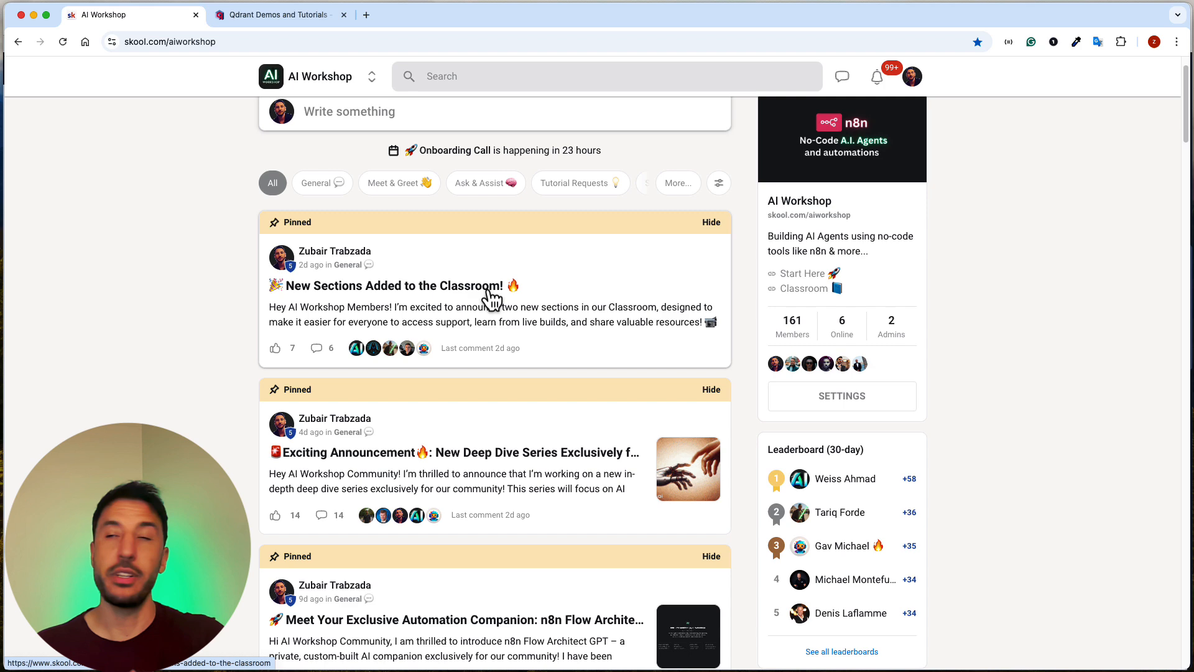
scroll("down", 3)
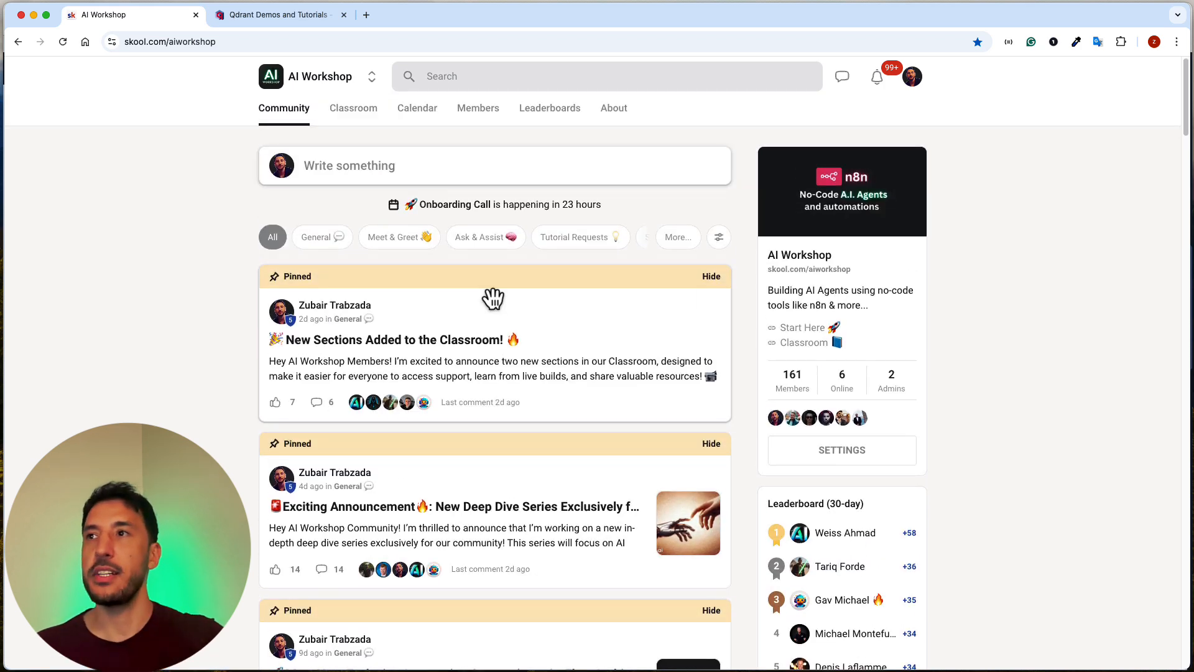
scroll("down", 3)
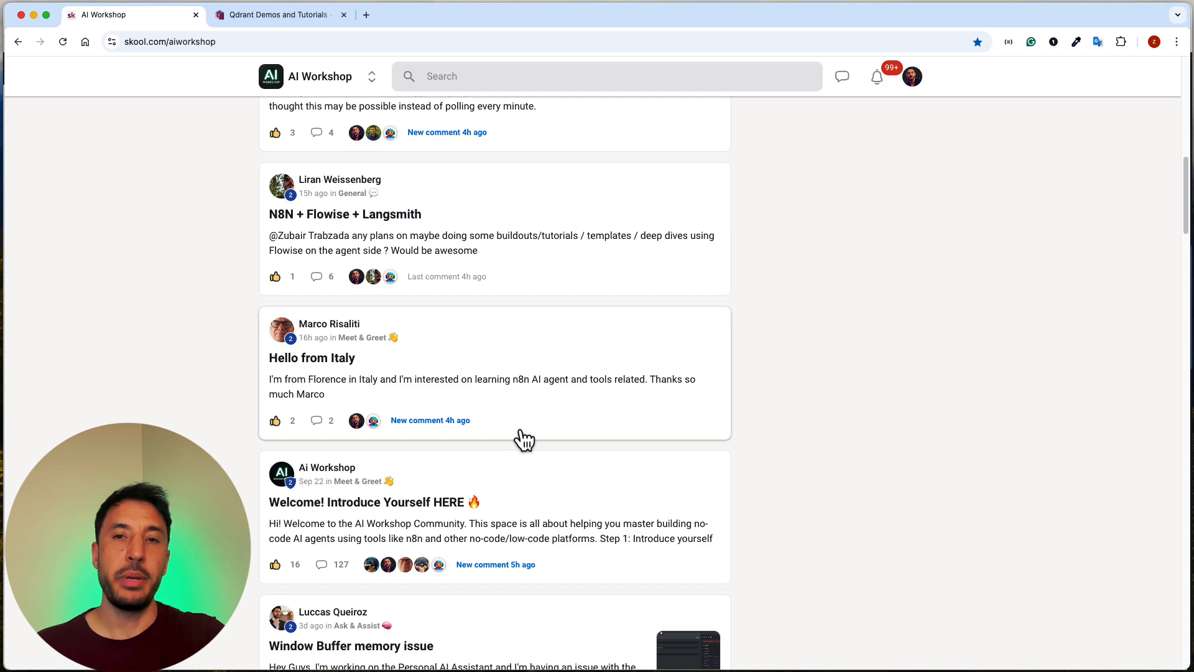
scroll("up", 3)
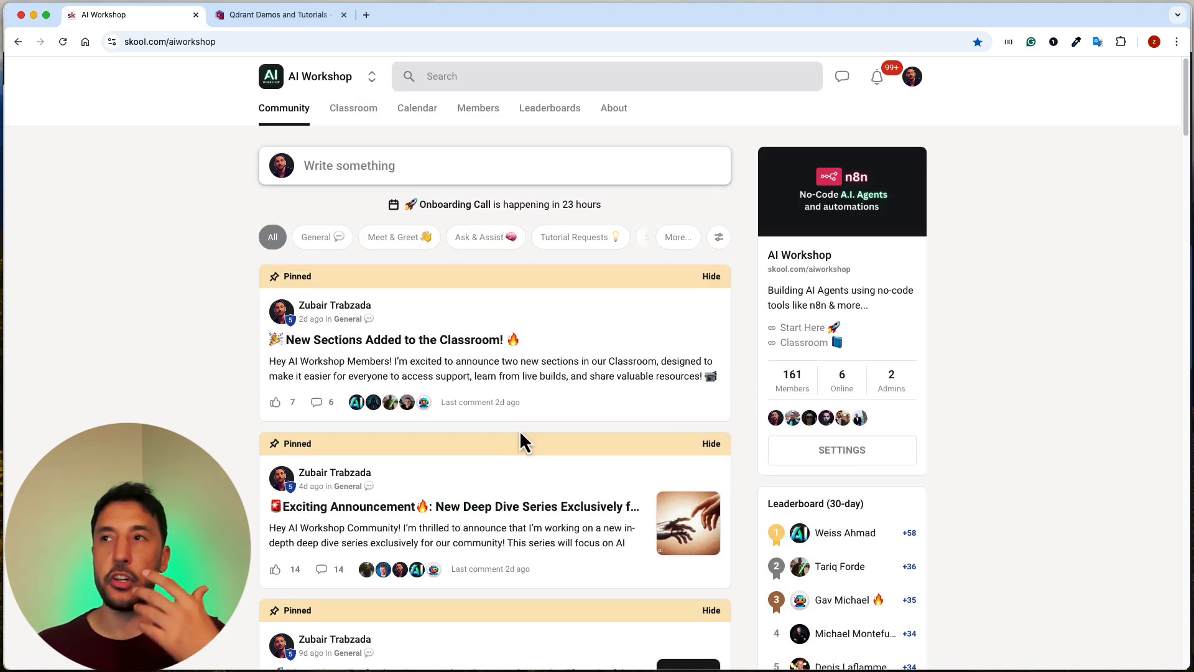
mouse_move(449, 293)
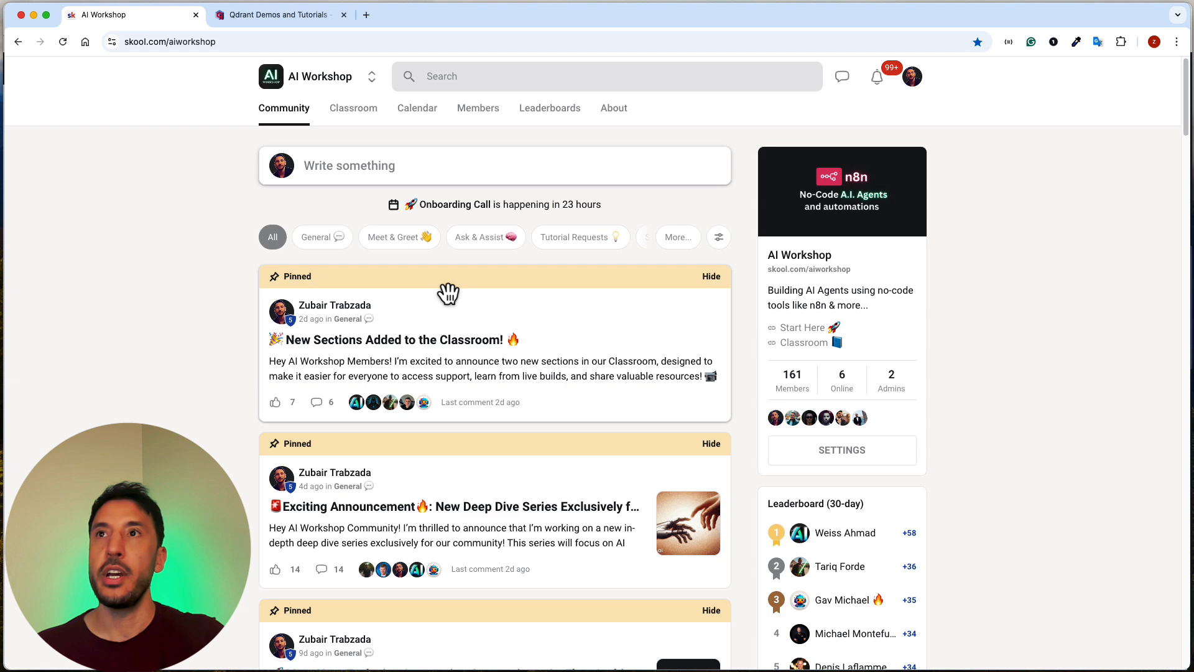
left_click(353, 108)
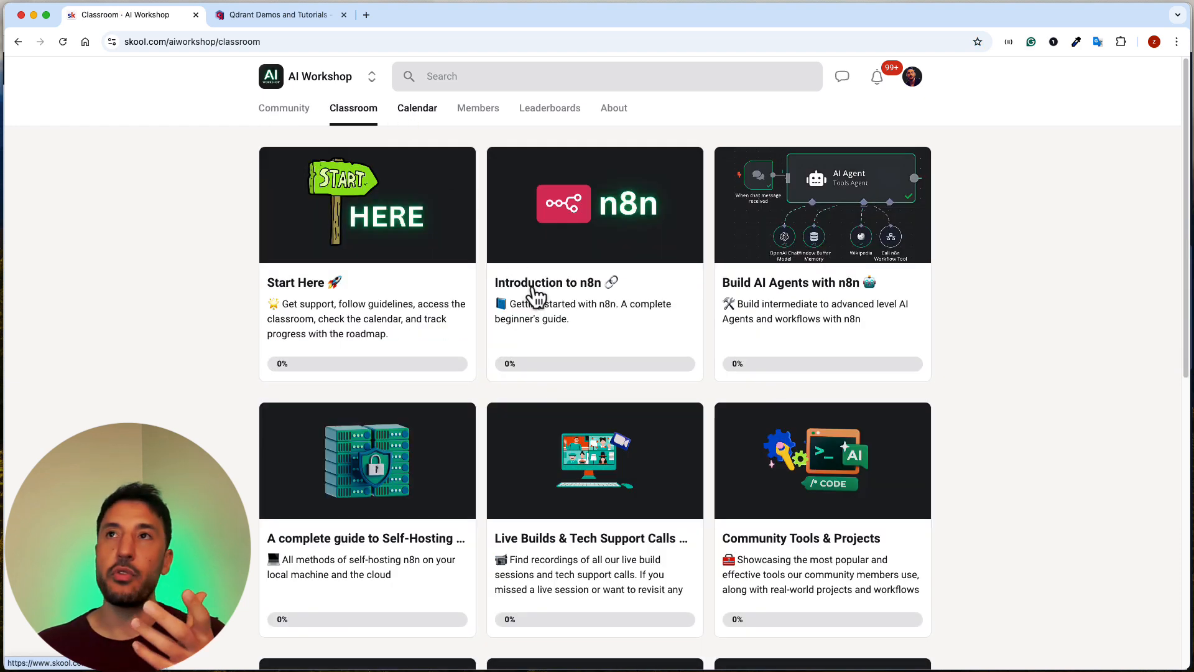
left_click(416, 108)
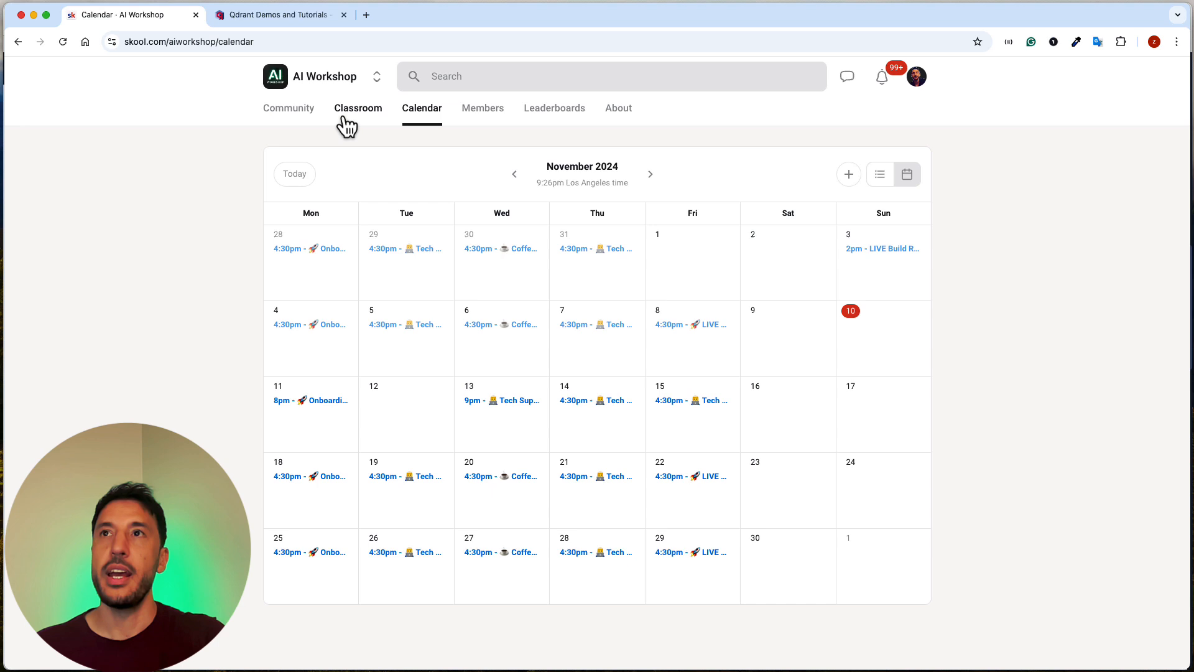
left_click(284, 108)
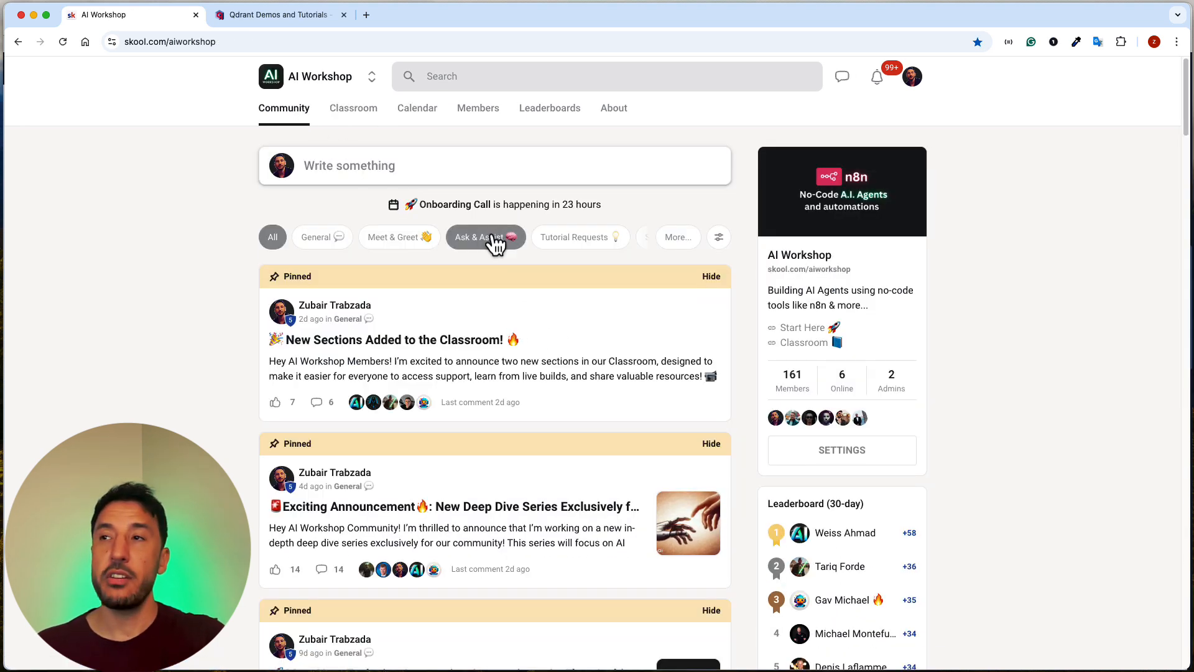
mouse_move(442, 176)
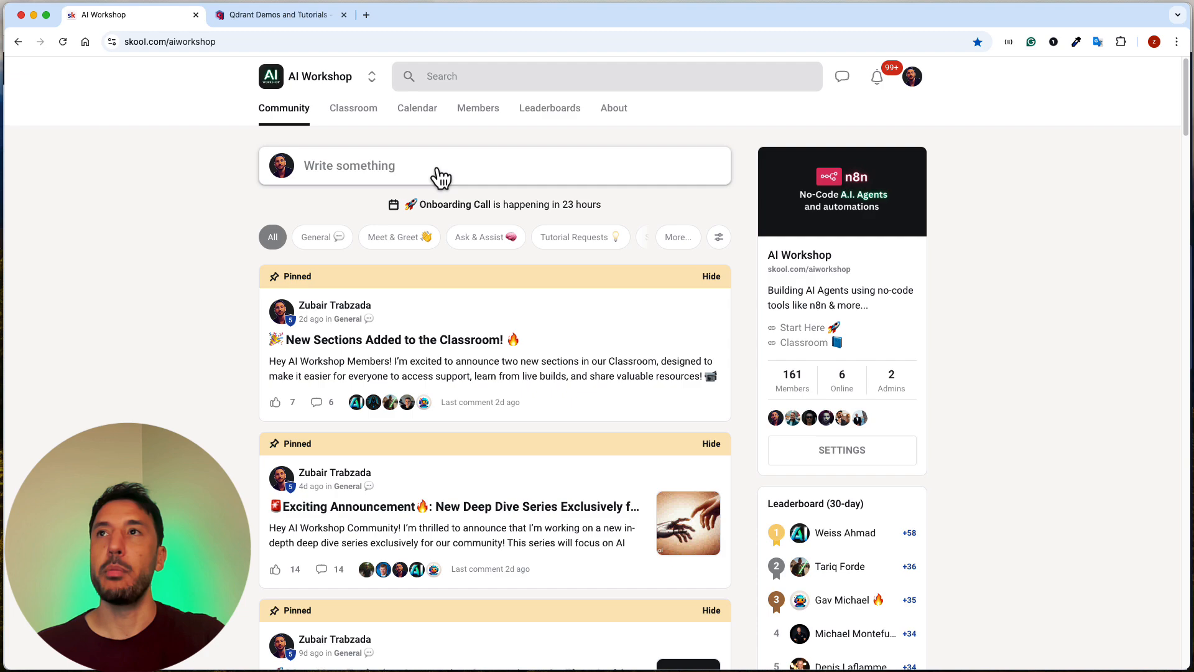
left_click(417, 107)
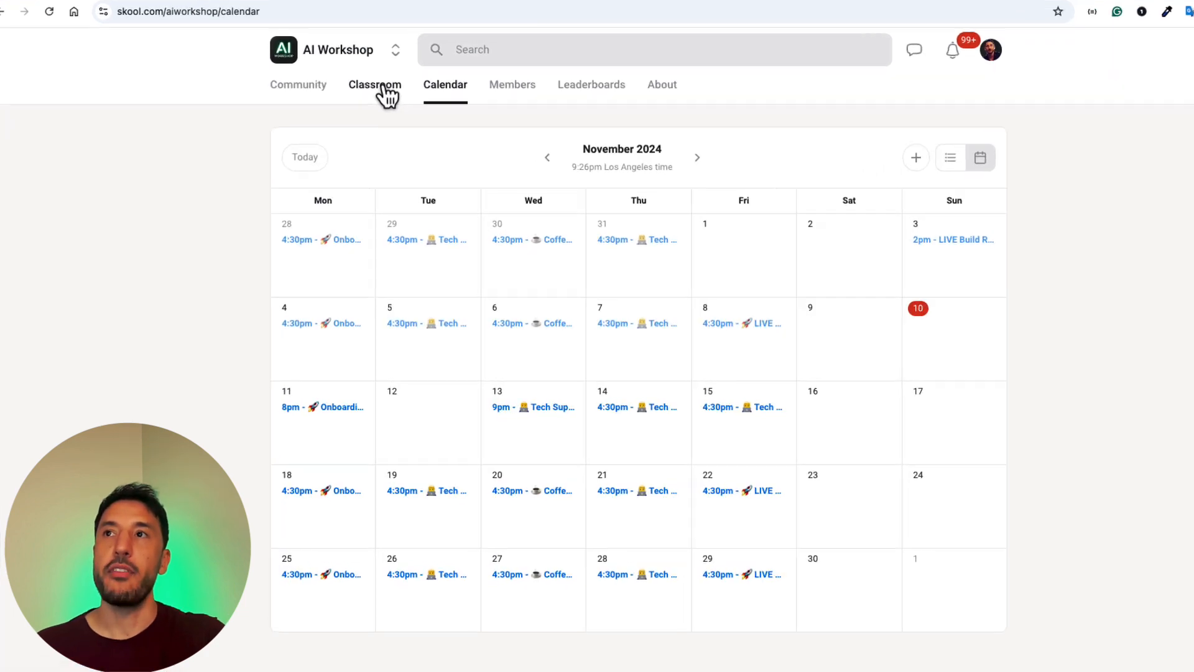
left_click(374, 84)
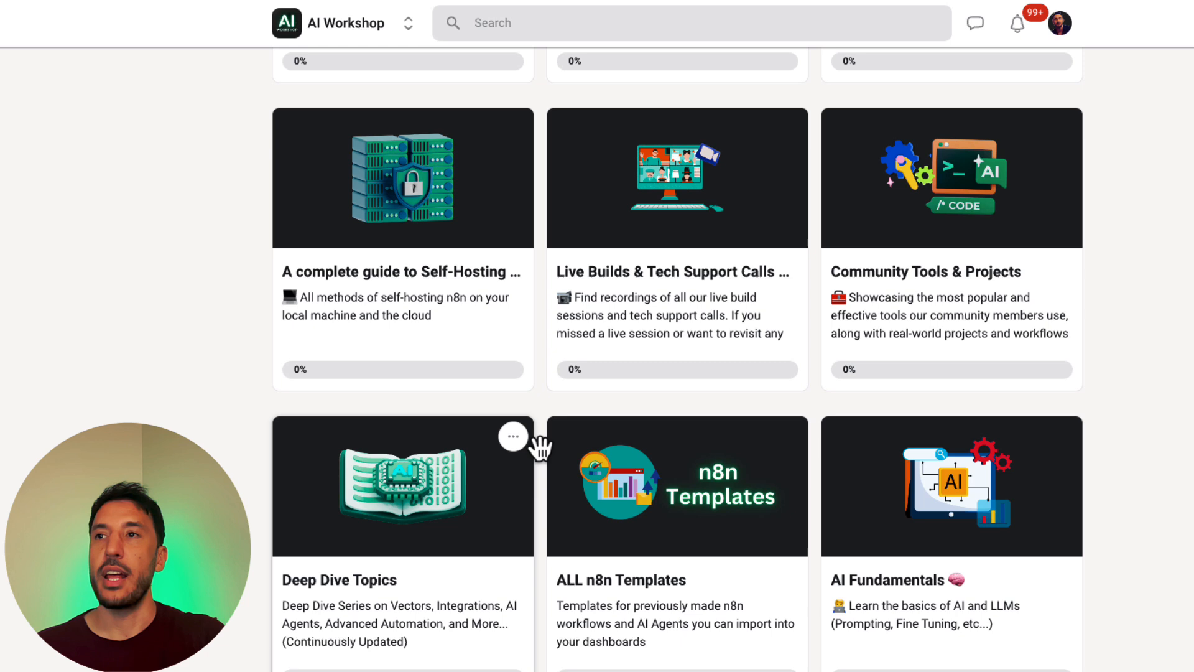
mouse_move(673, 561)
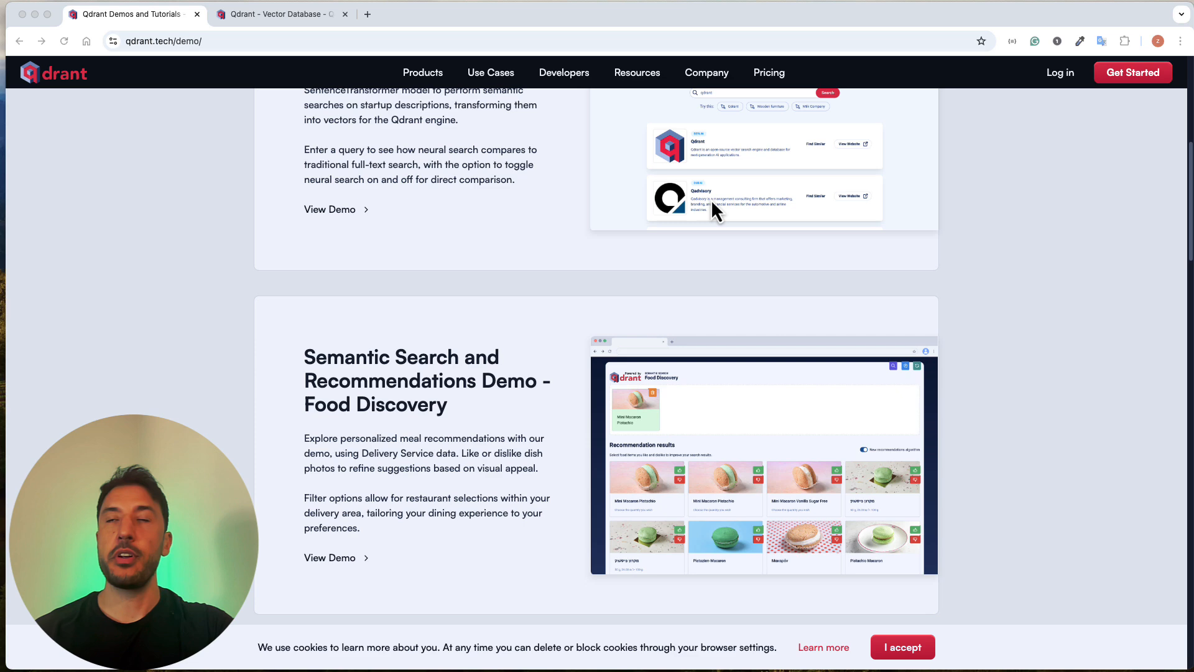
mouse_move(474, 284)
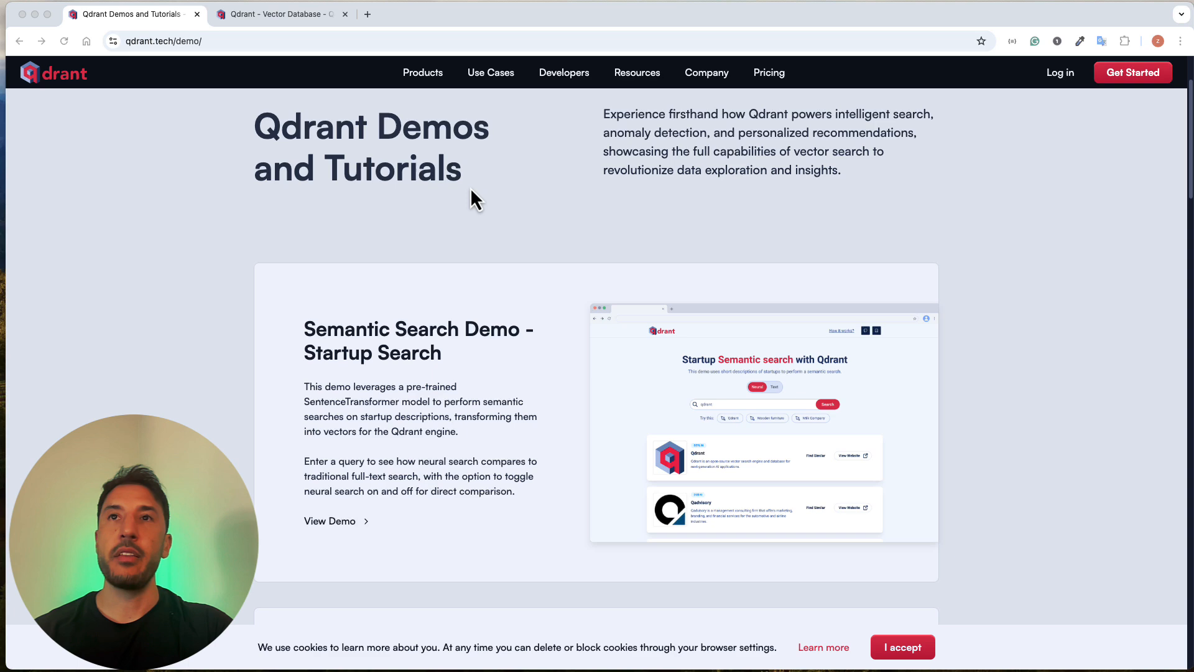
Scroll the demos page to the Semantic Search Demo - Startup Search section
scroll("down", 3)
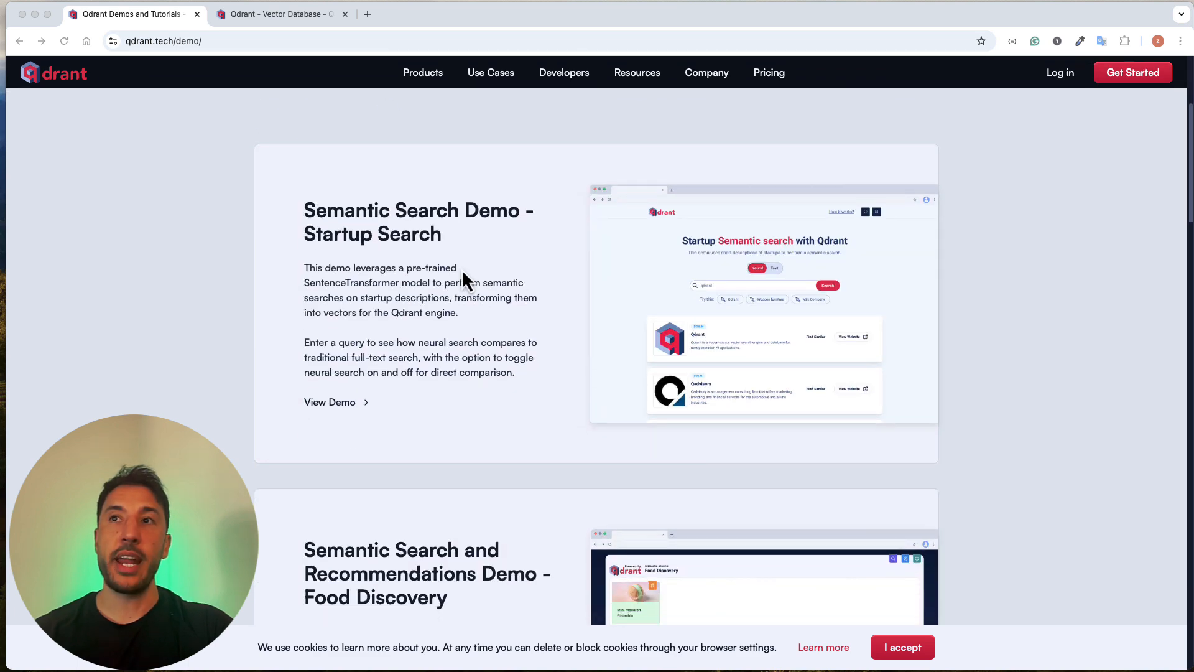
scroll("down", 3)
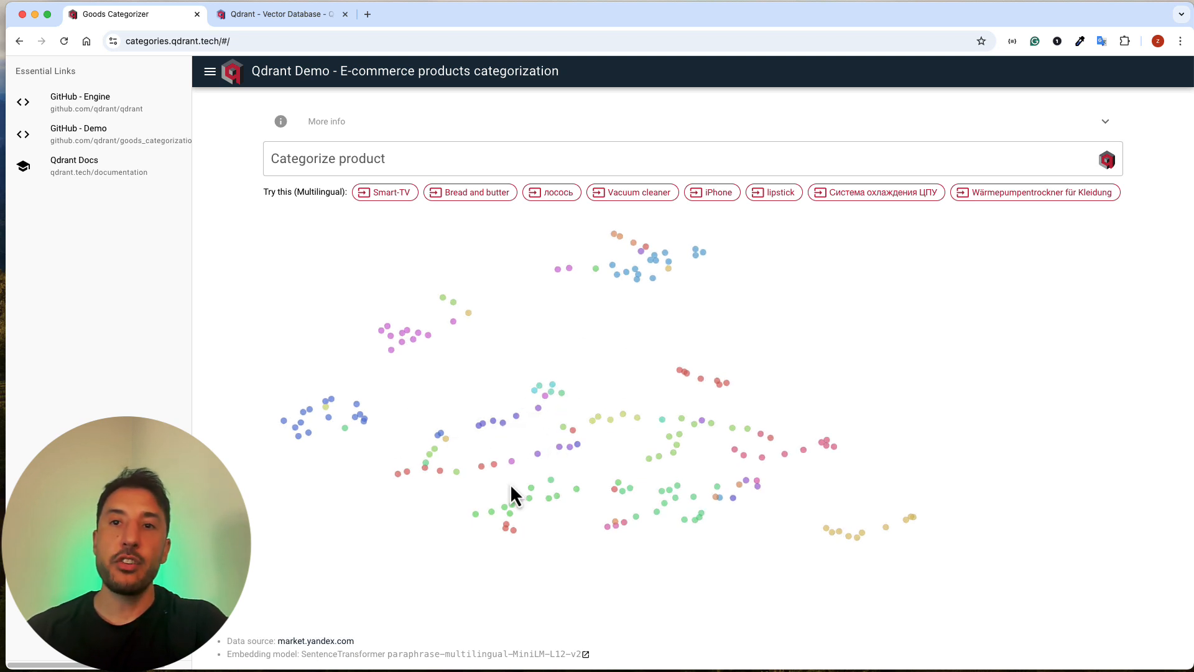
mouse_move(488, 424)
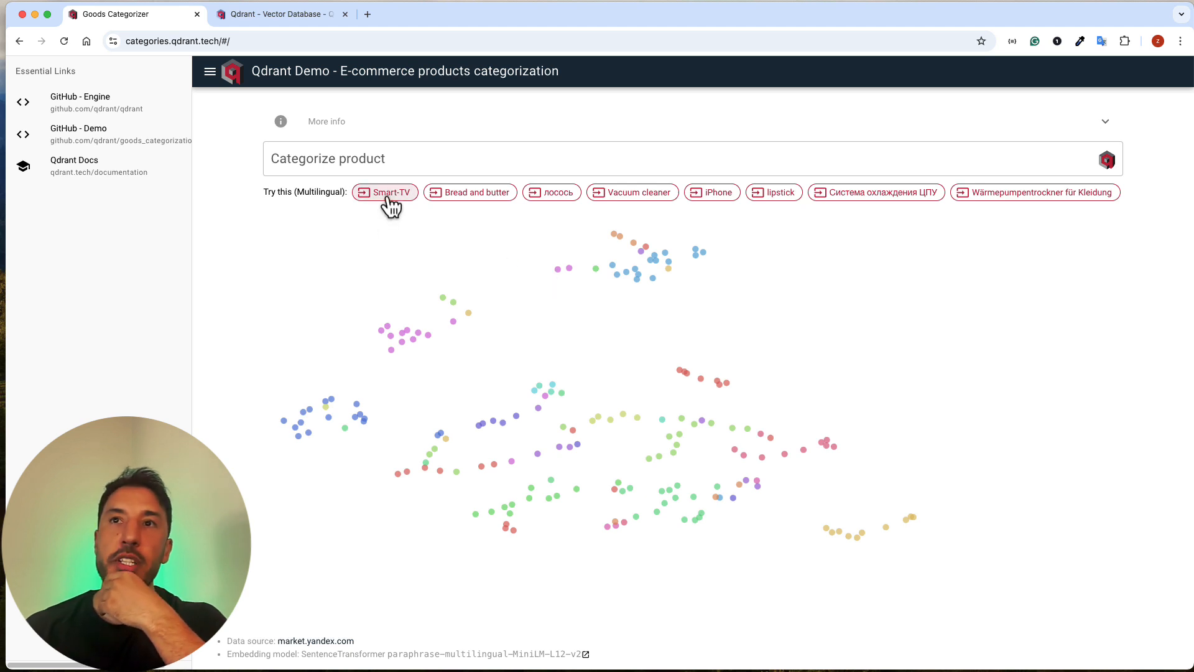
Categorize the Smart-TV example, returning Electronics / Audio and video as top category
left_click(384, 192)
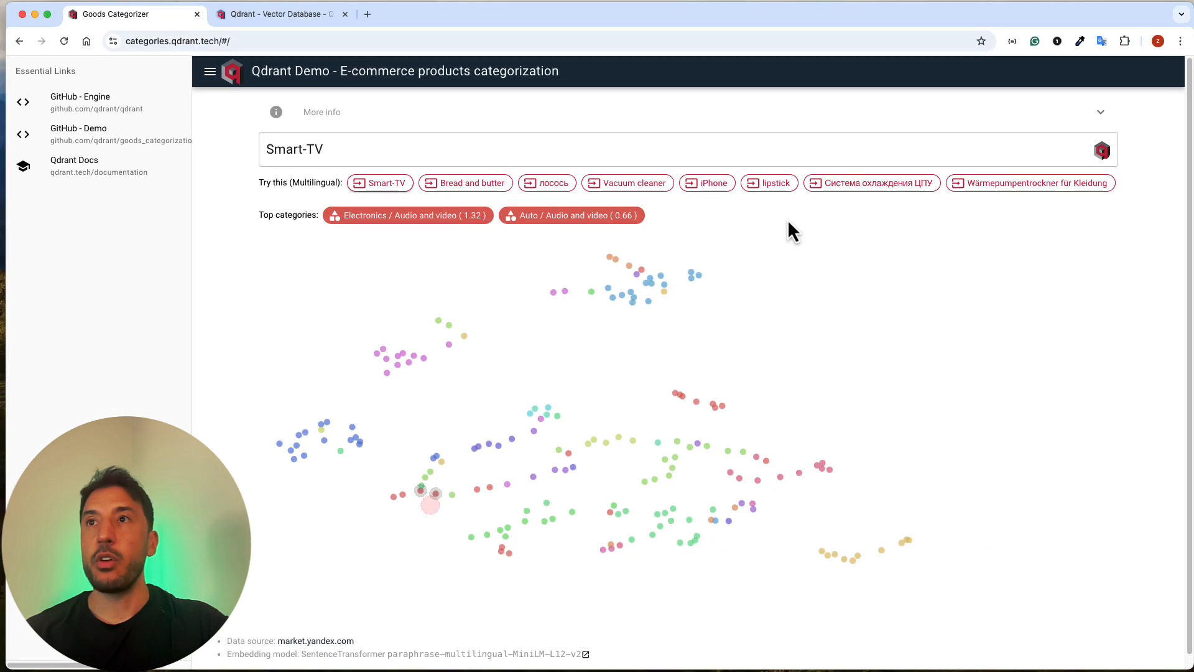
mouse_move(464, 183)
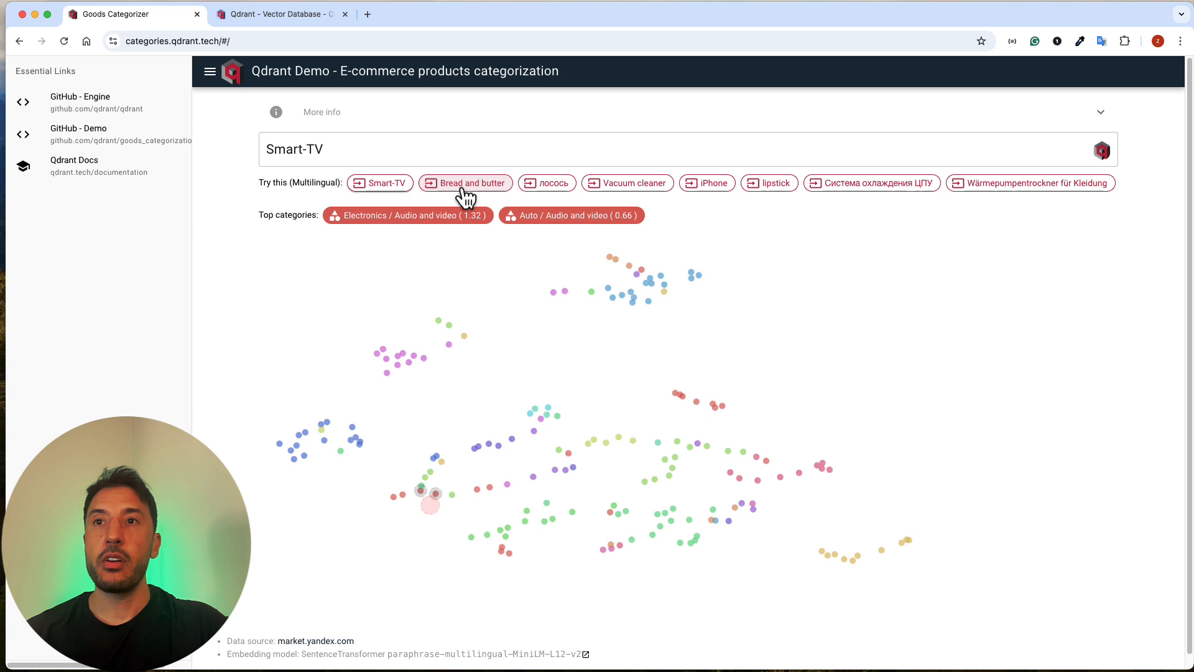
mouse_move(678, 253)
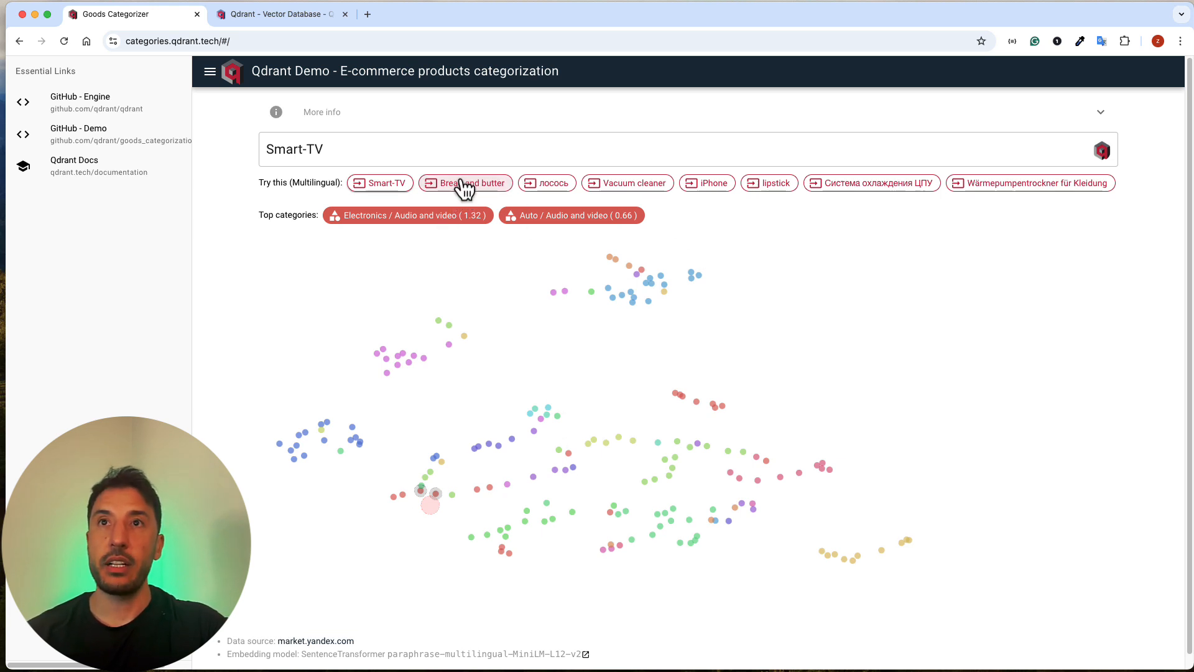
Categorize 'Bread and butter', returning Food / Bread and pastries, and inspect its map point
left_click(465, 183)
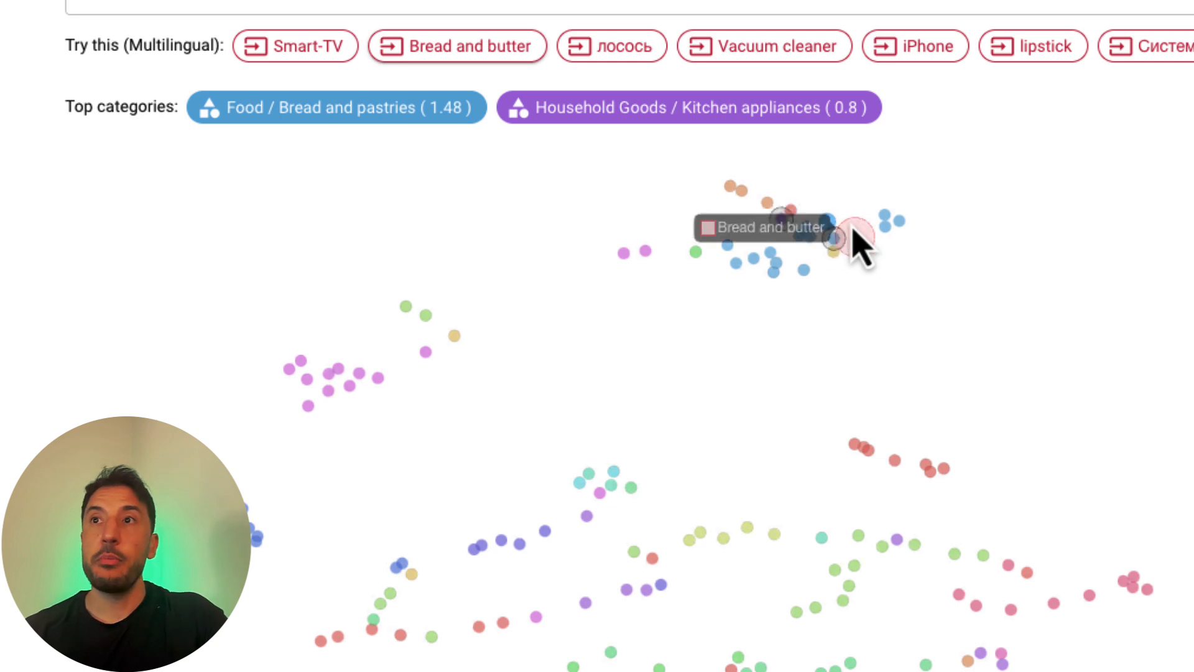
mouse_move(899, 225)
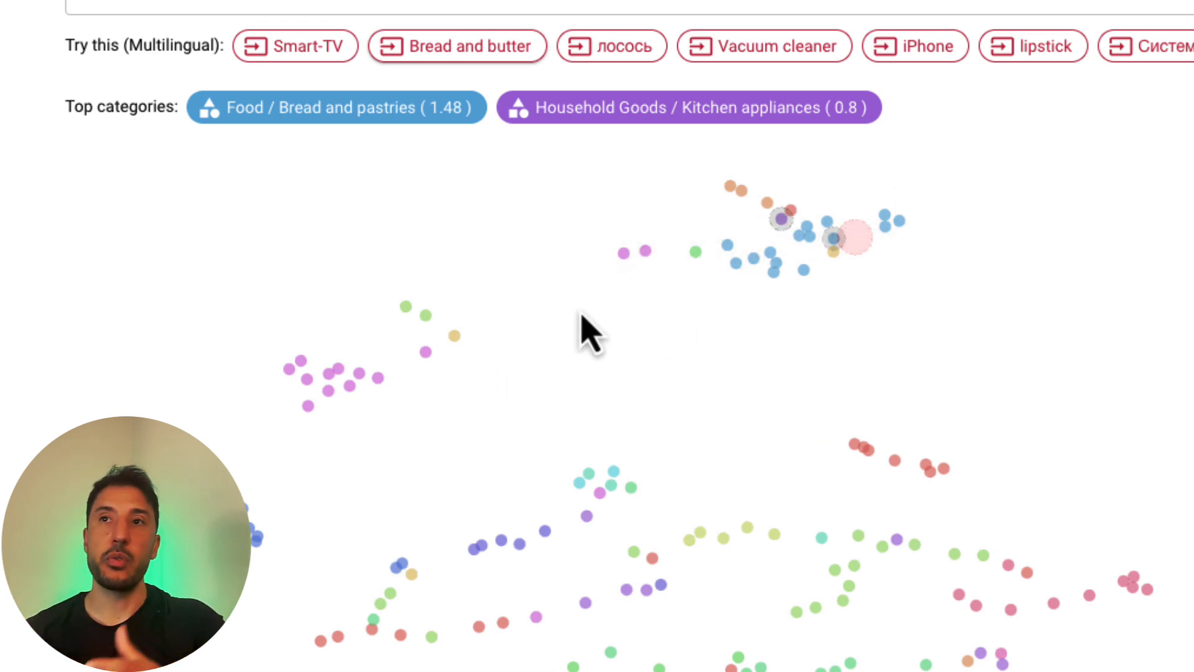
mouse_move(761, 510)
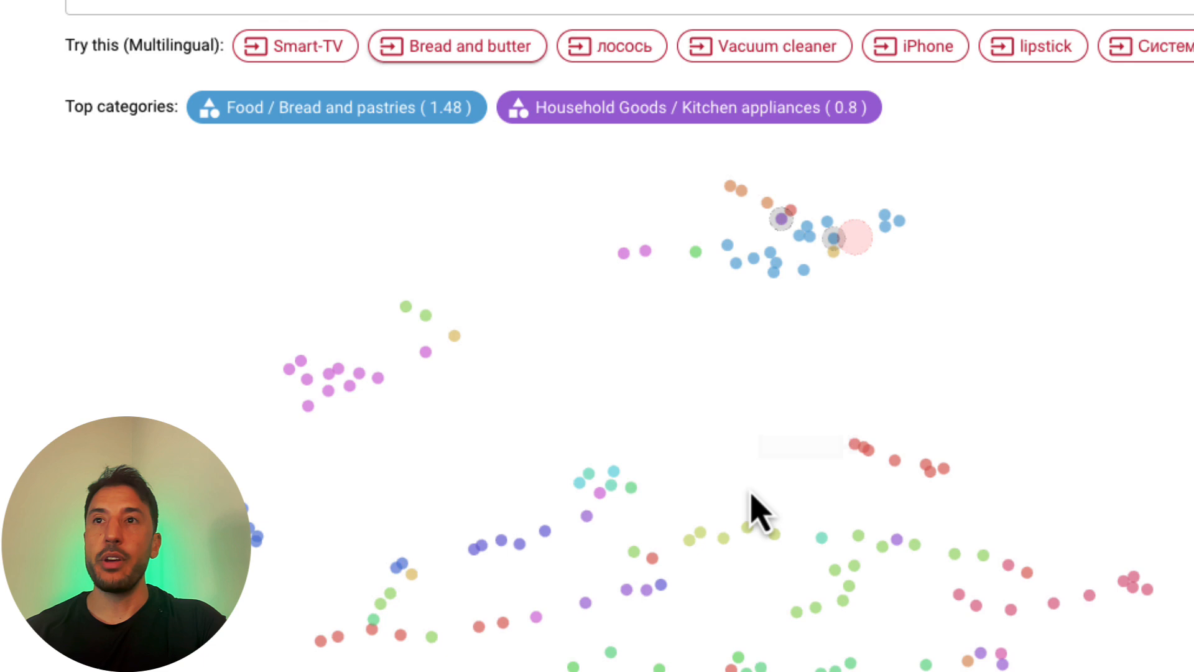
left_click(456, 45)
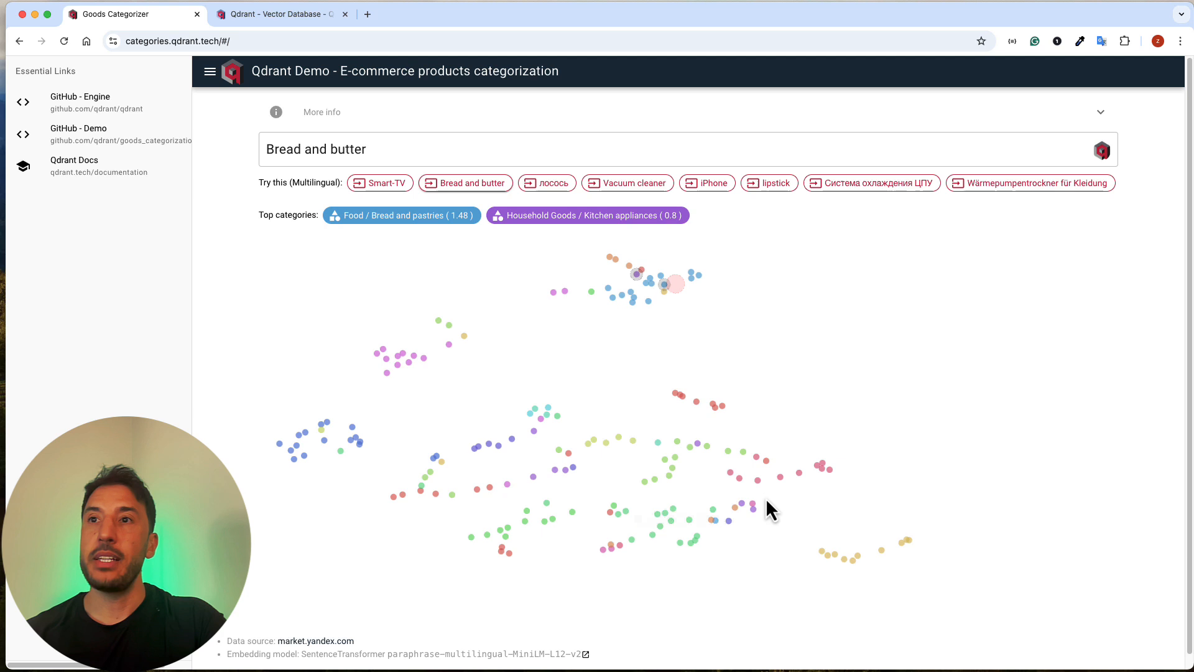
mouse_move(625, 298)
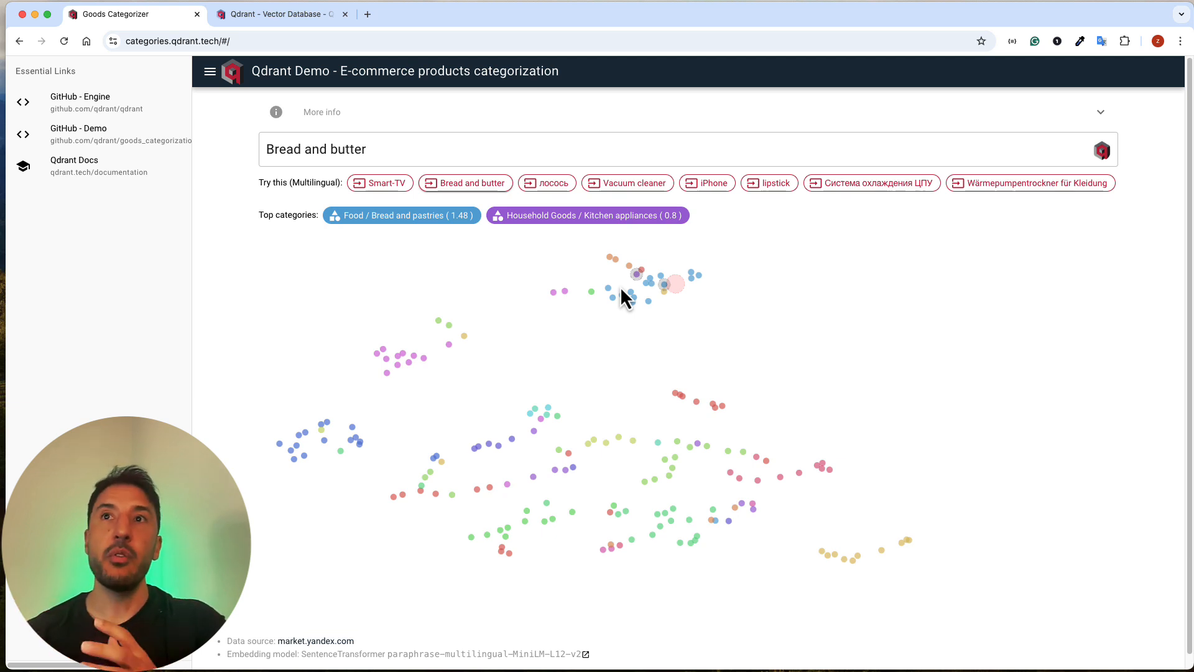
mouse_move(636, 424)
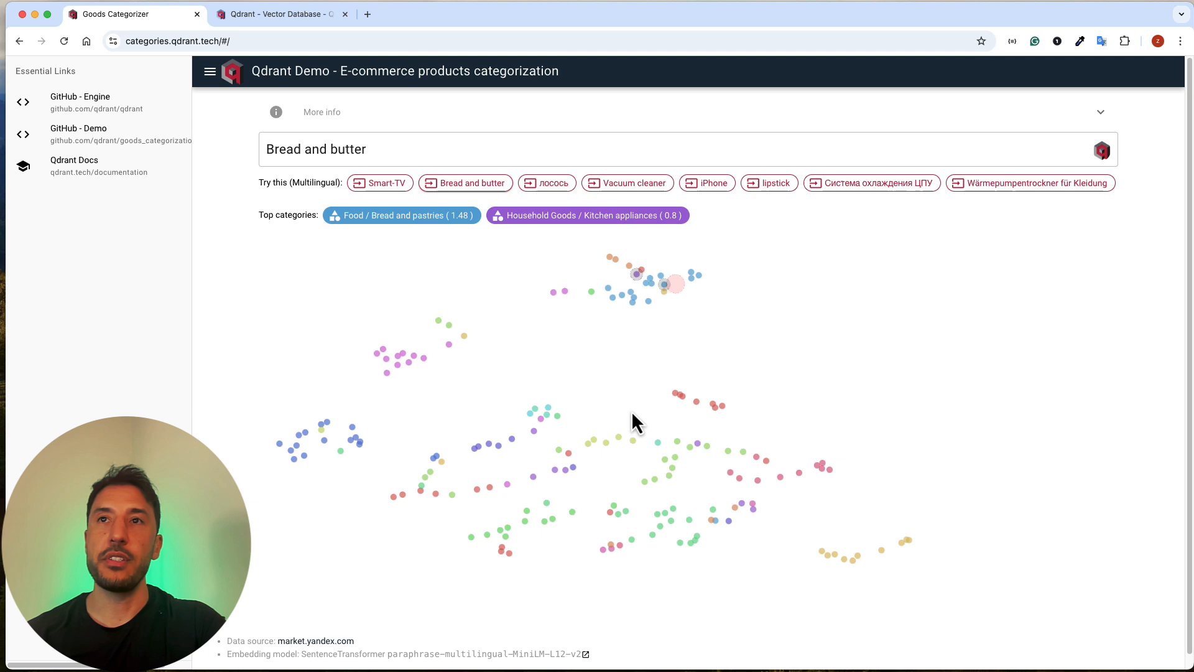
mouse_move(785, 214)
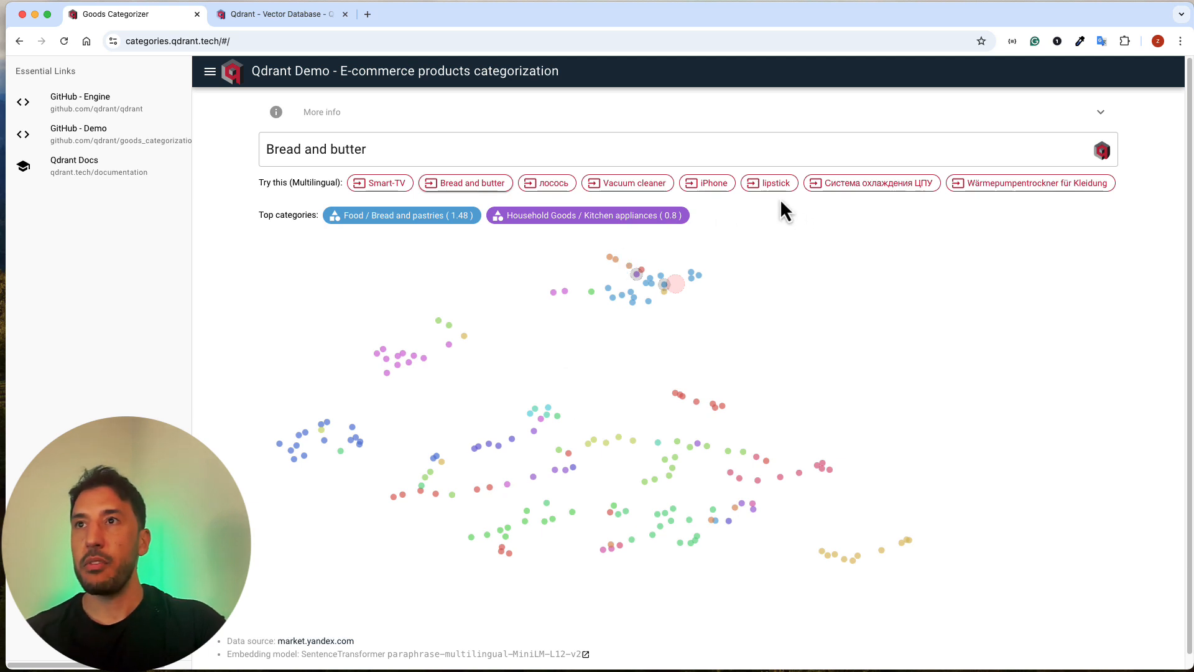
Categorize 'lipstick', returning Beauty Products / Cosmetics, perfumes and care
left_click(767, 183)
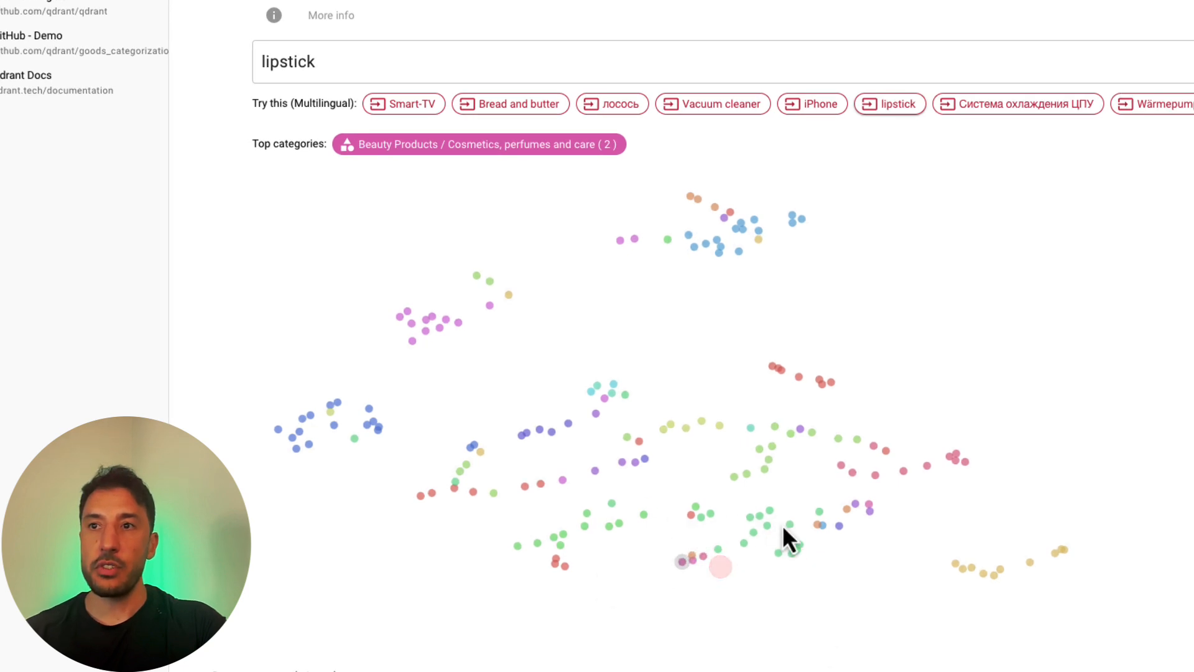
mouse_move(693, 560)
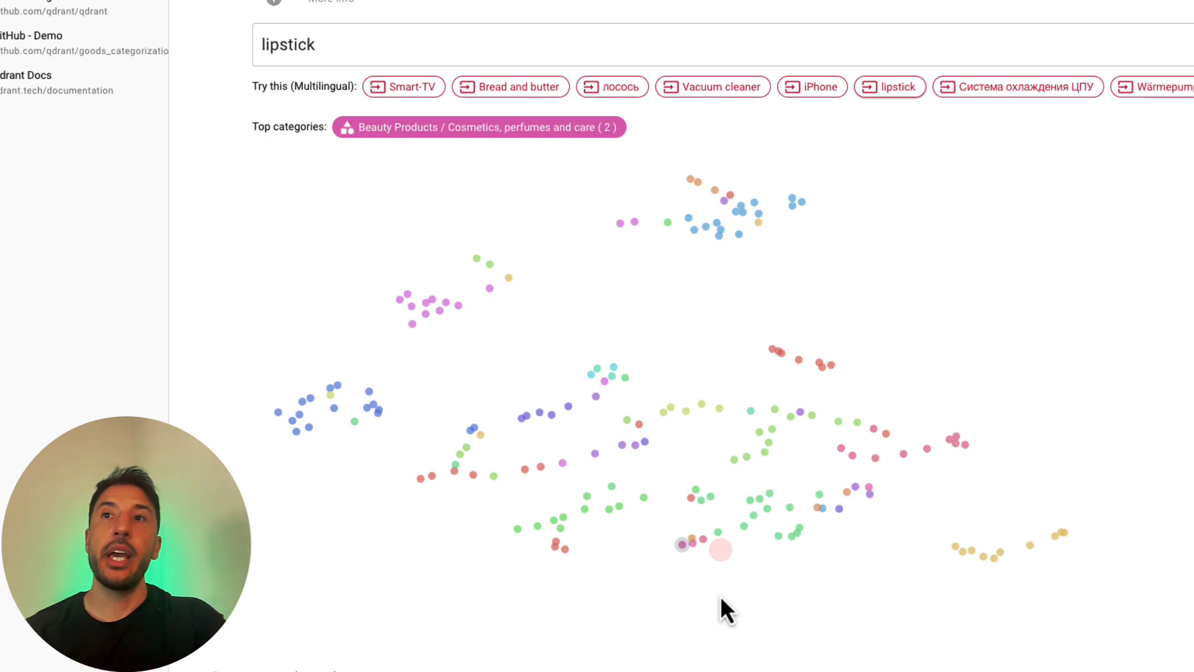
mouse_move(688, 621)
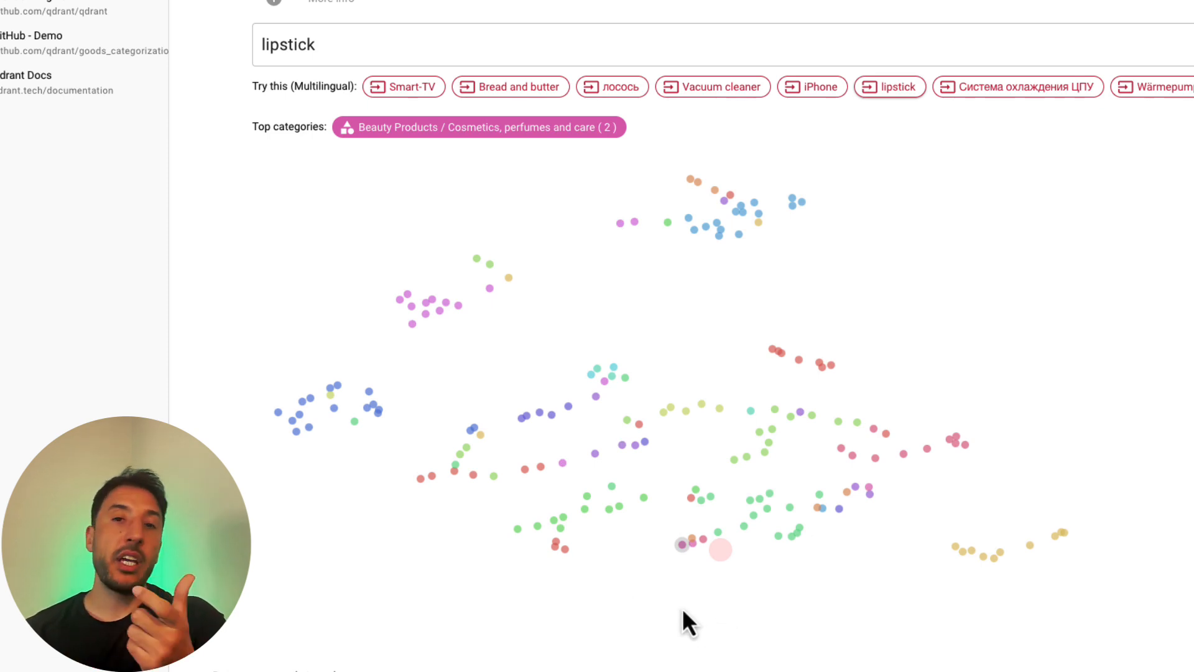
mouse_move(473, 213)
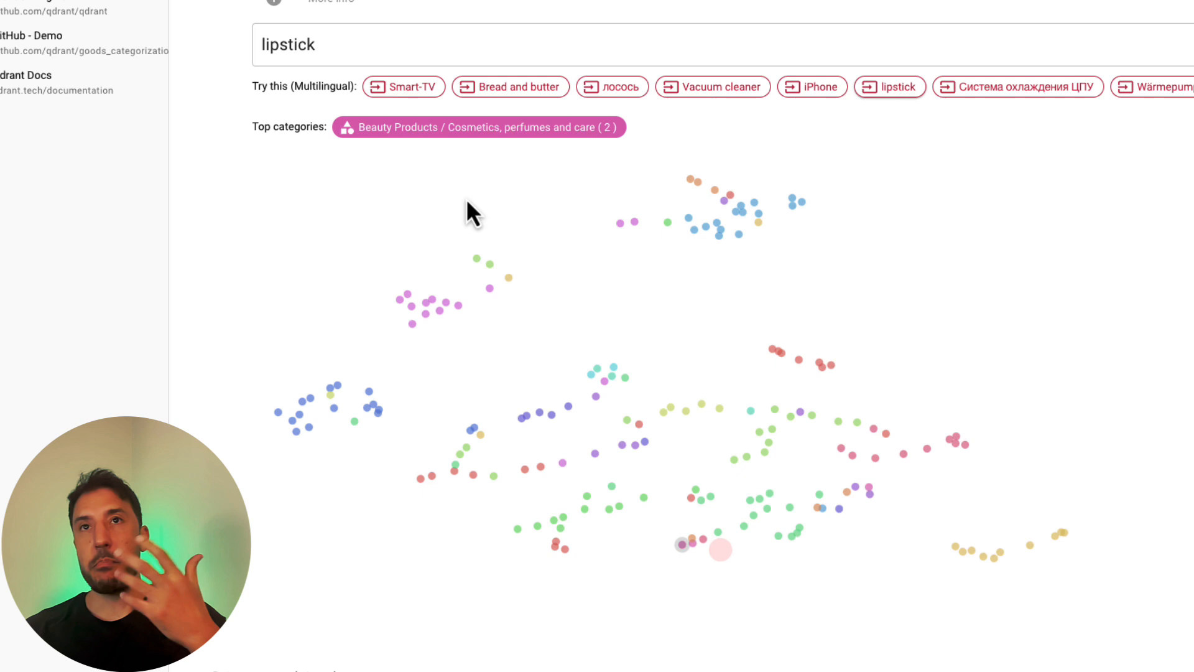
mouse_move(199, 224)
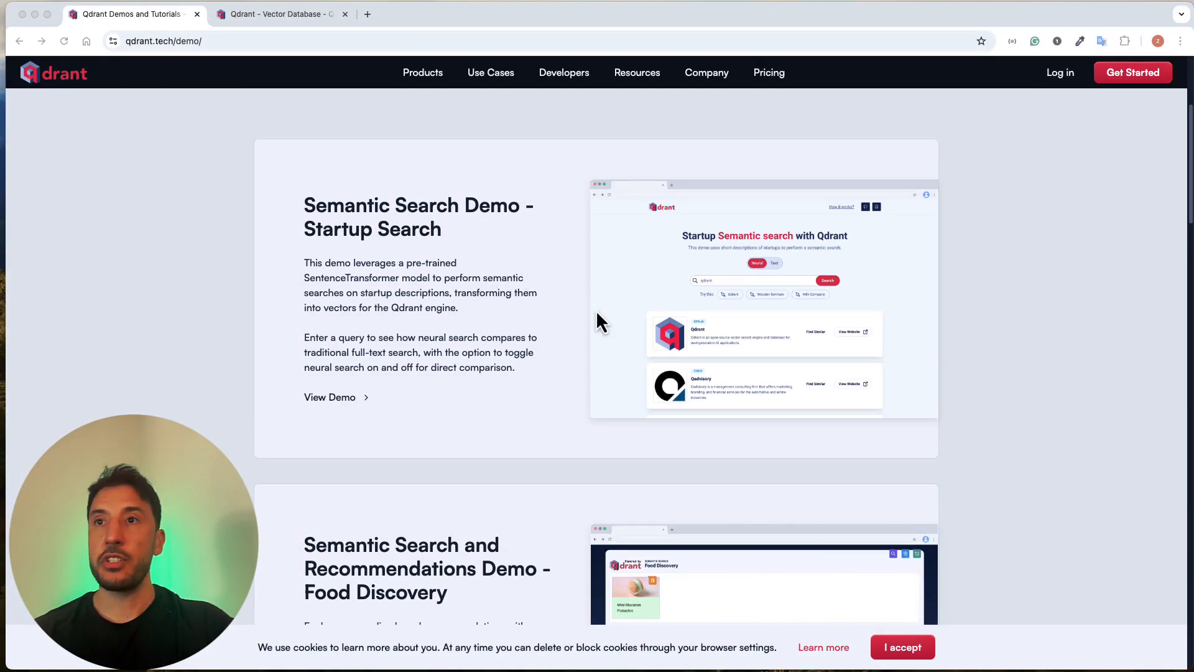
Launch the Startup Search demo, try Text mode, return to Neural and focus the query box
left_click(330, 397)
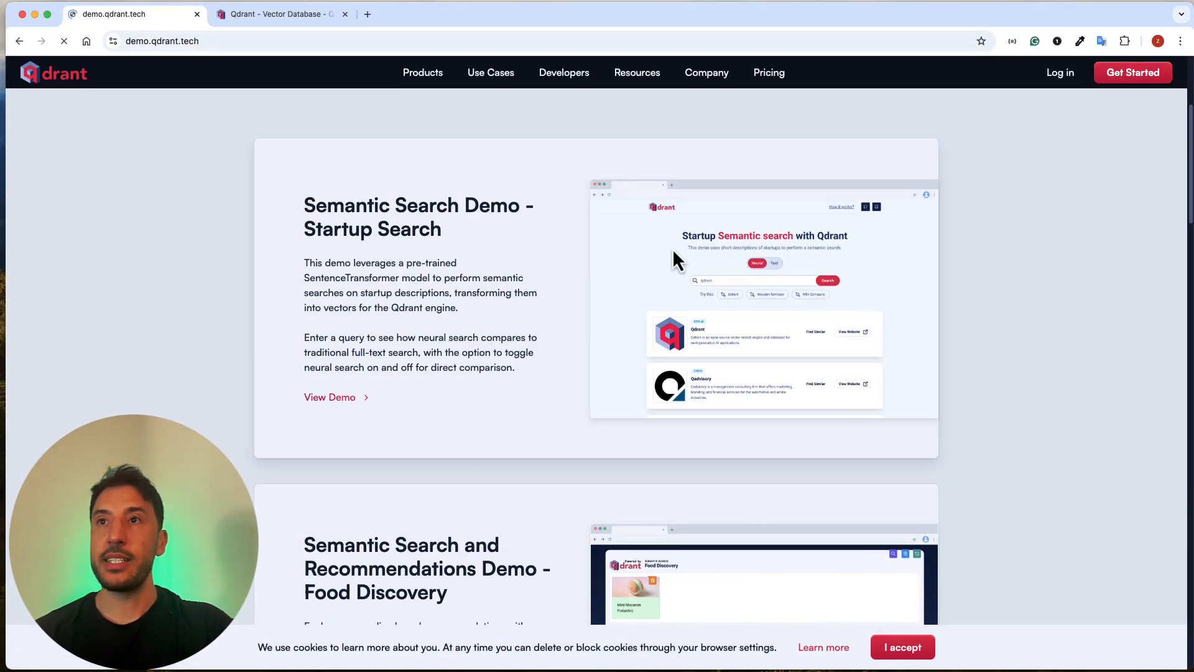
left_click(329, 397)
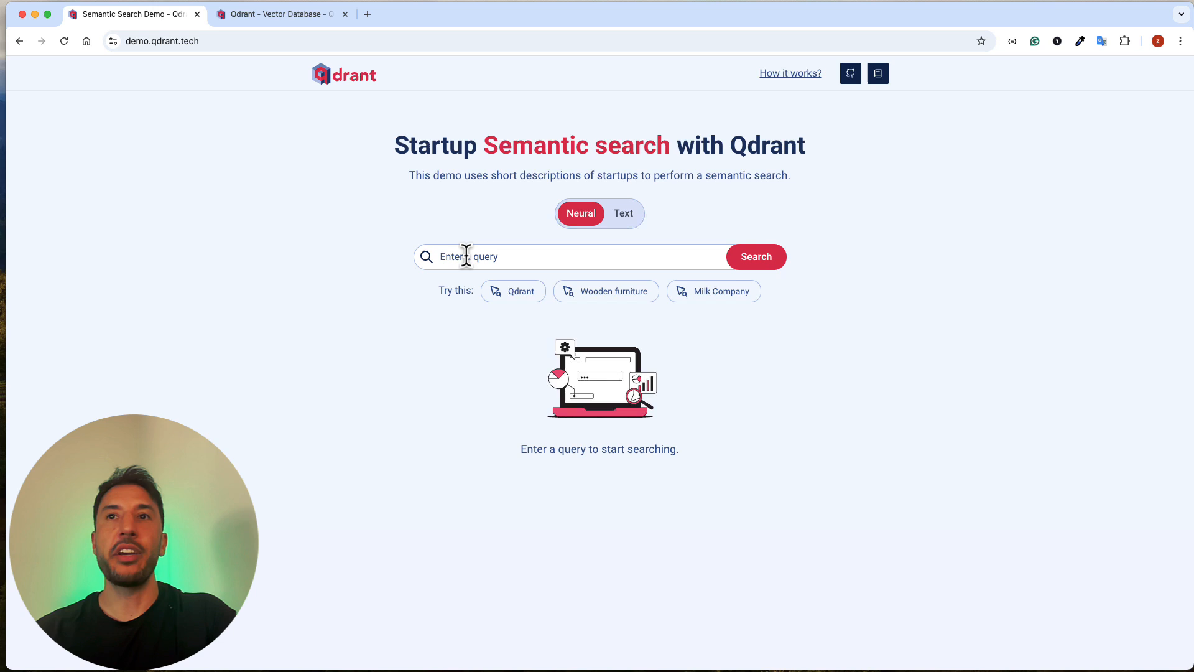
mouse_move(481, 293)
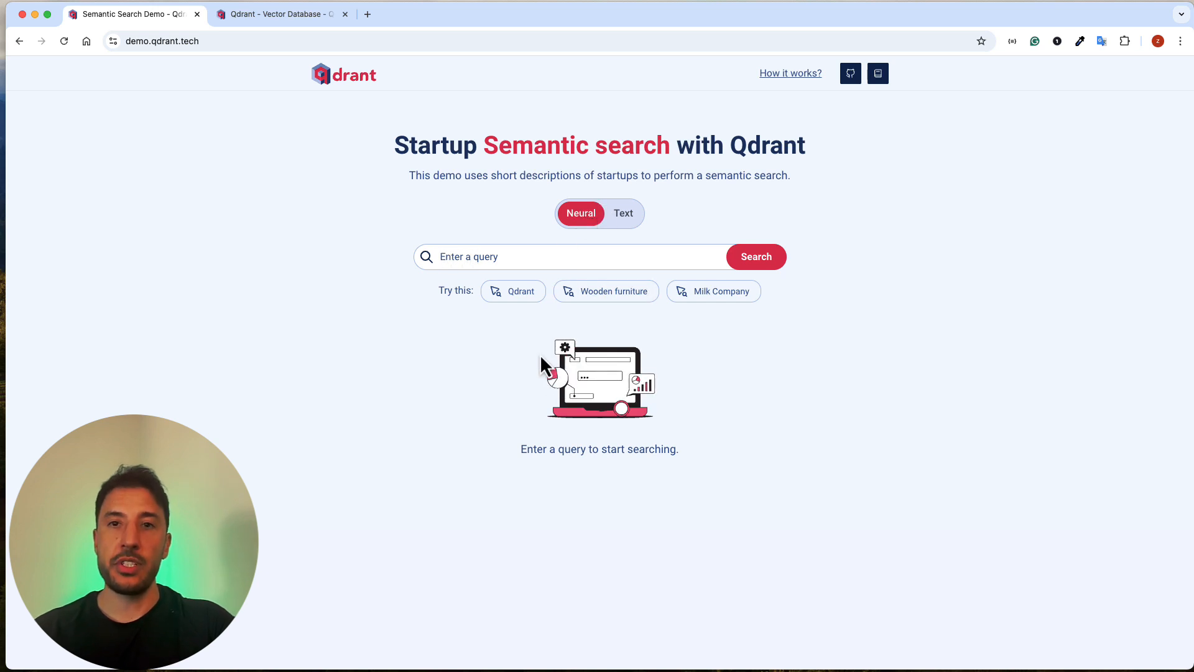
left_click(623, 214)
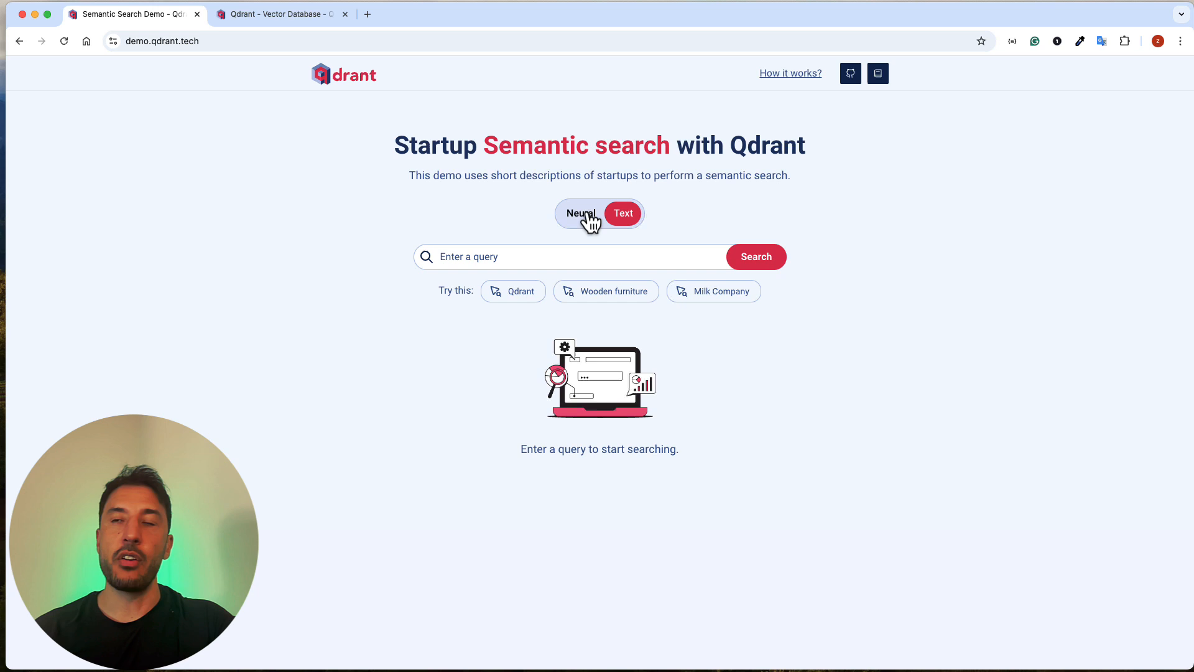
left_click(581, 214)
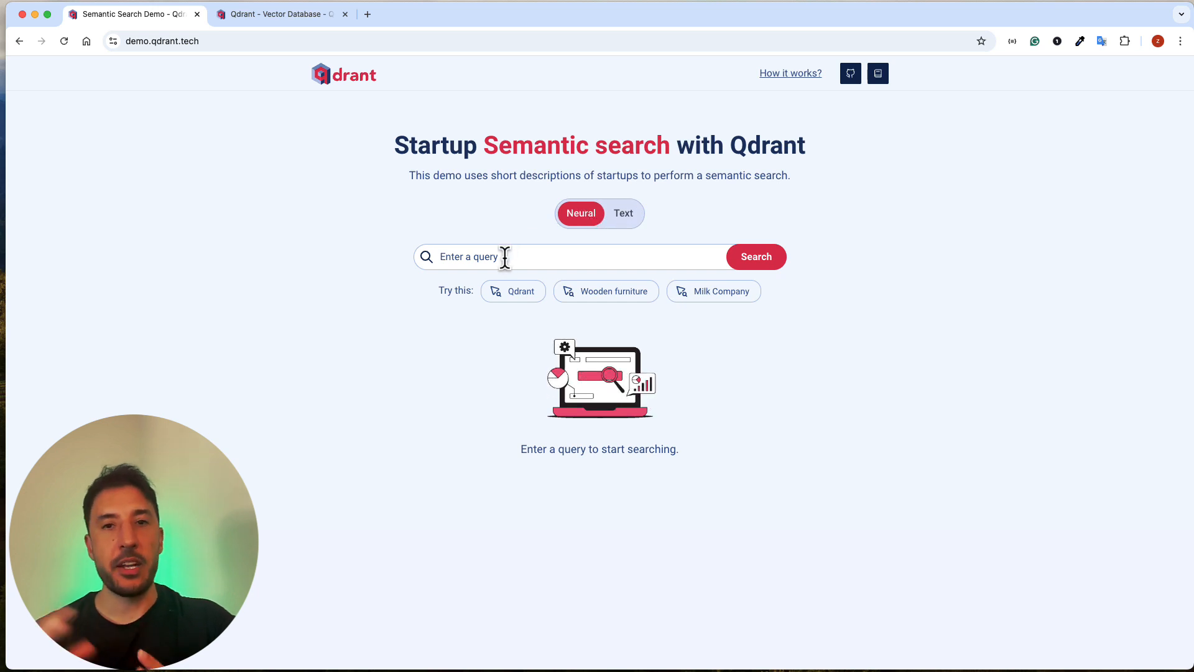
left_click(755, 256)
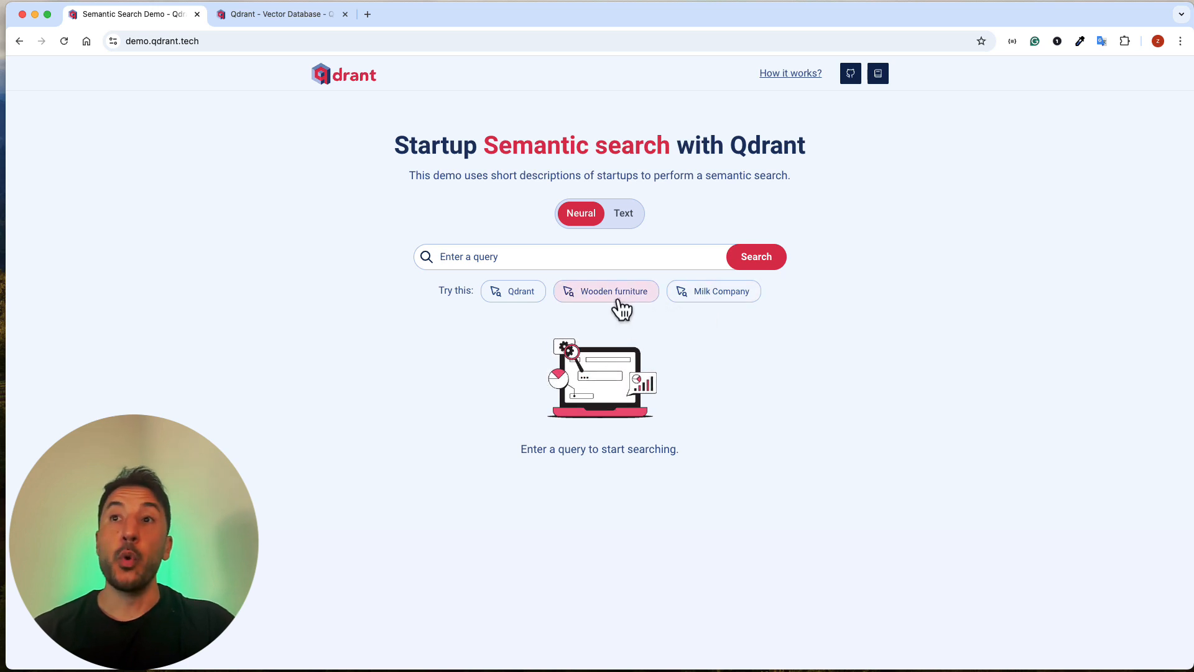
Neural-search 'Wooden furniture' and review startups like Furniture Store, AlaTeak and Wood Tech, Inc
left_click(613, 291)
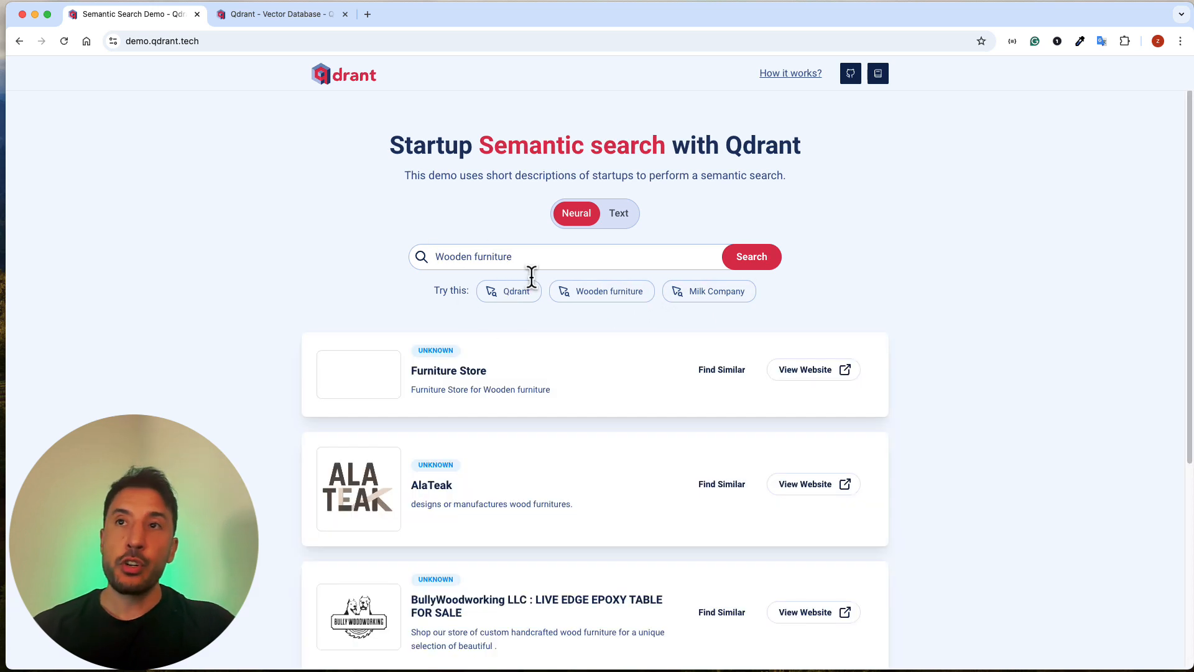
scroll("down", 3)
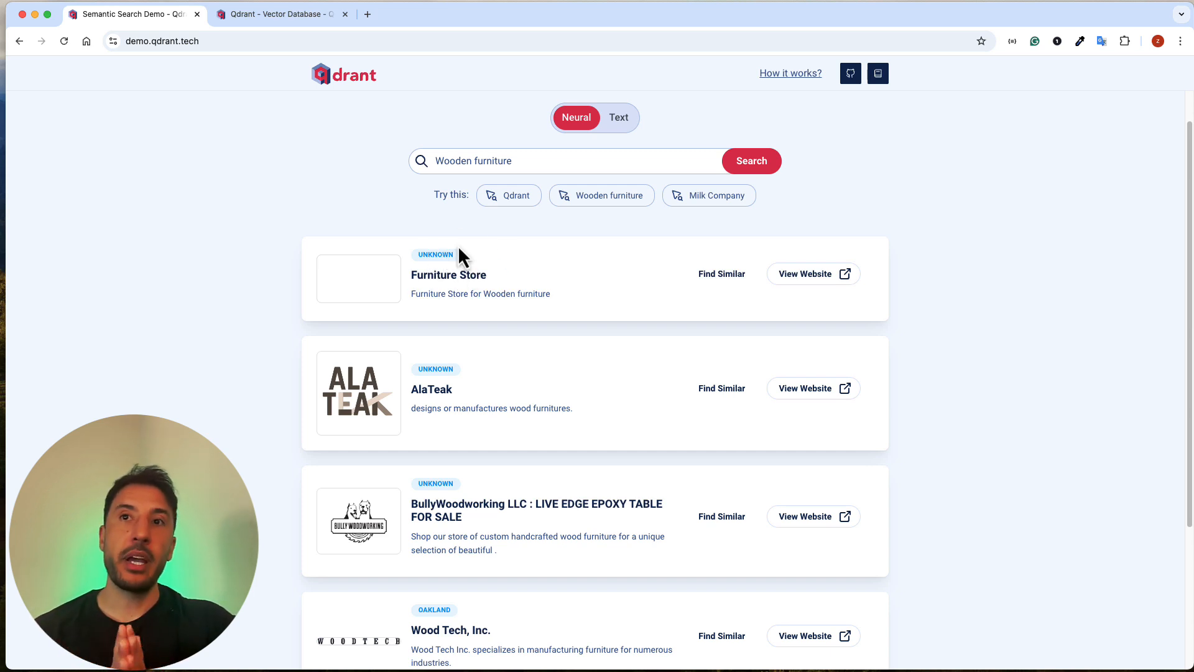
mouse_move(464, 374)
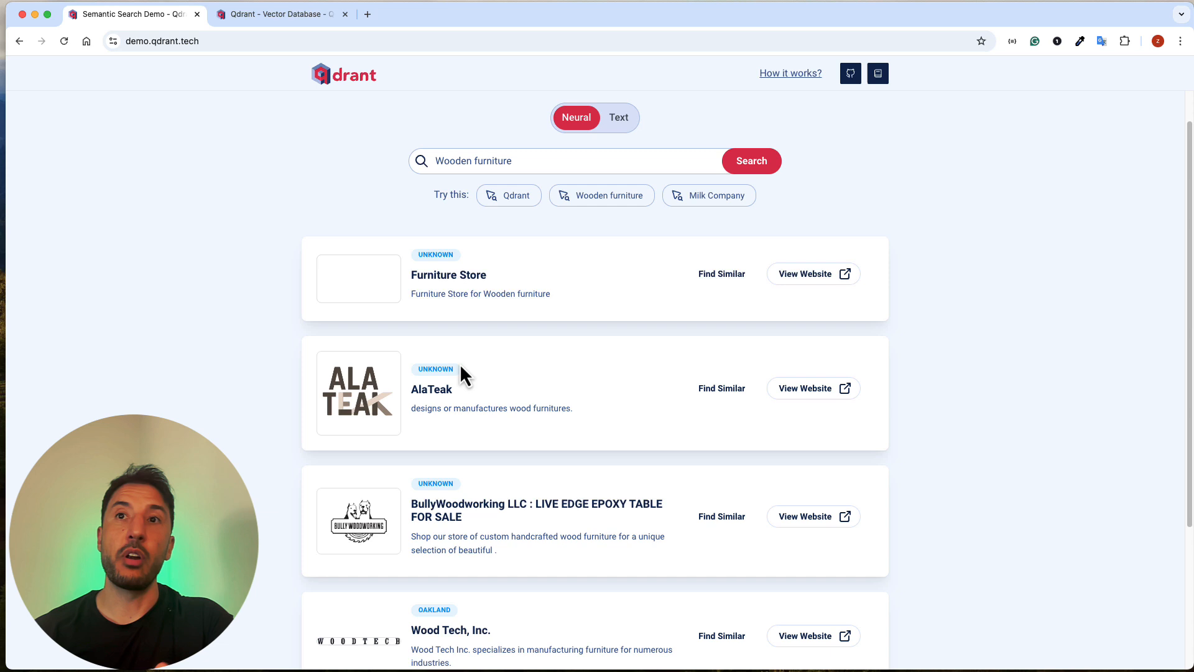
scroll("down", 3)
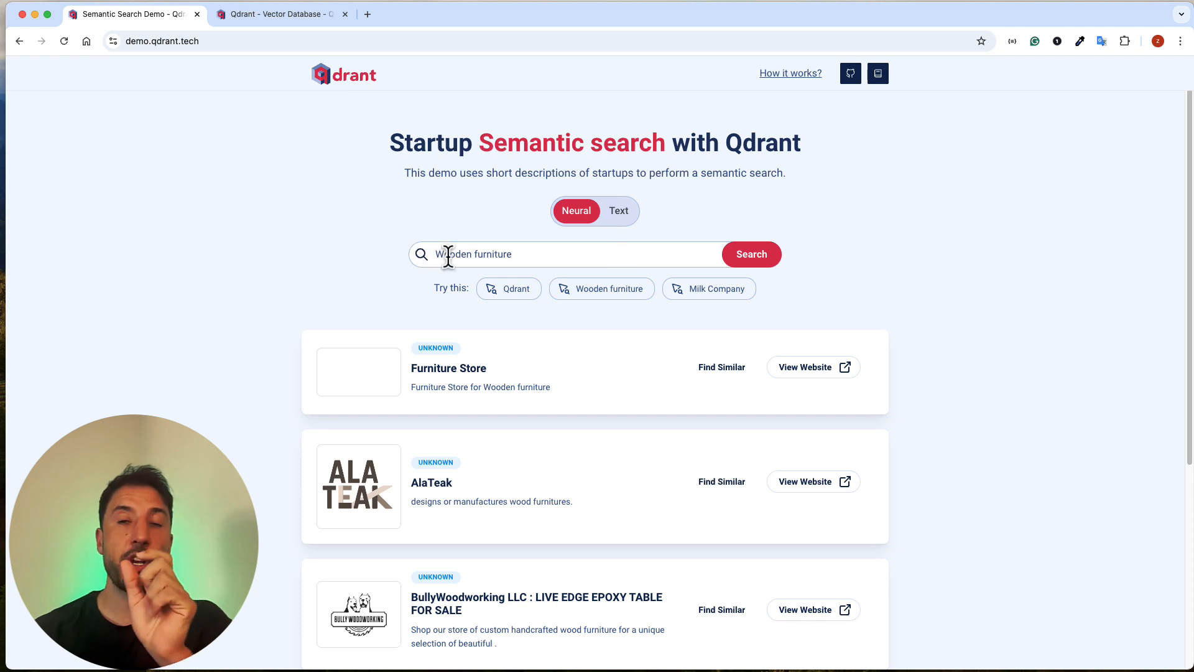
scroll("down", 3)
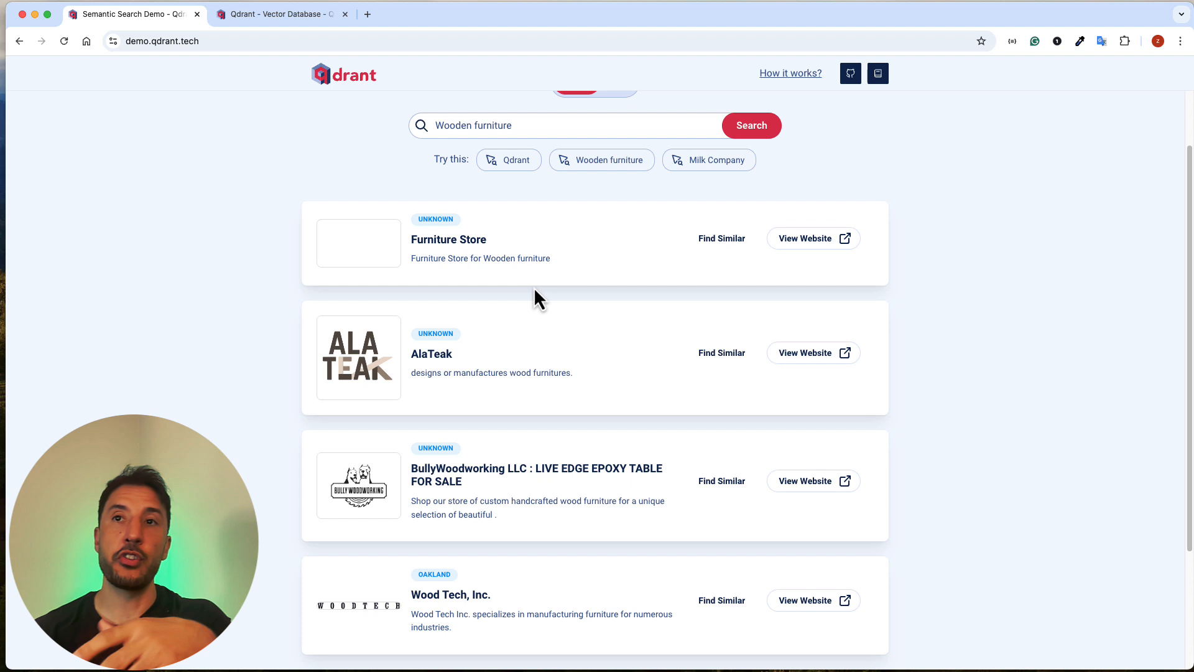
scroll("down", 3)
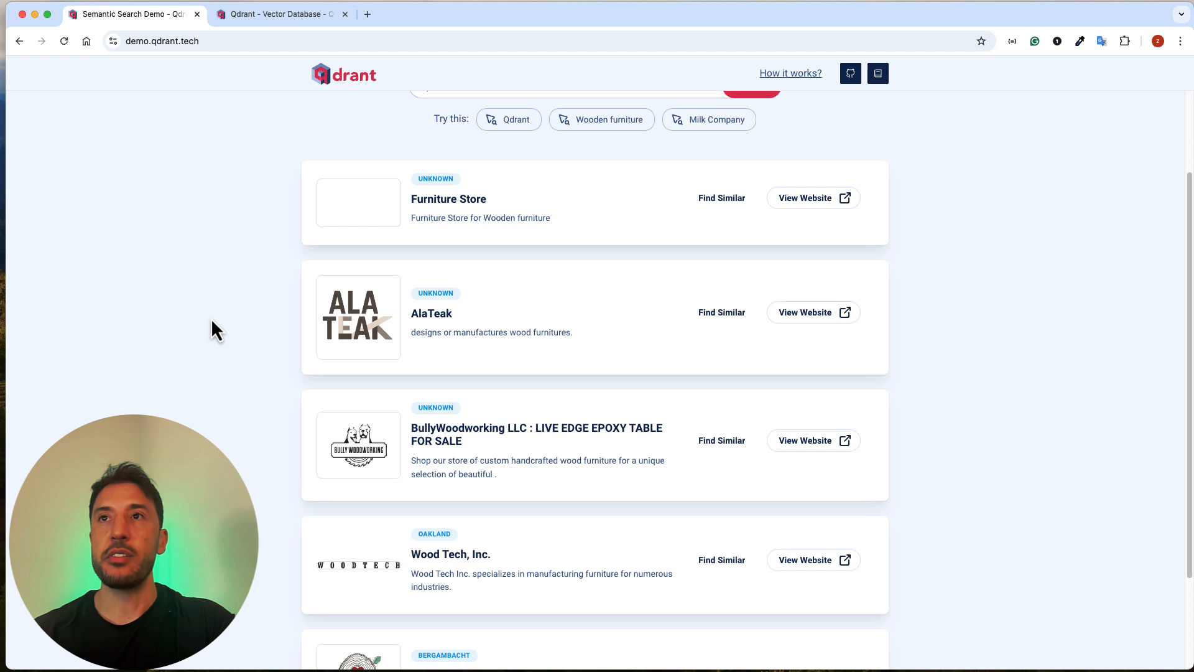
scroll("down", 3)
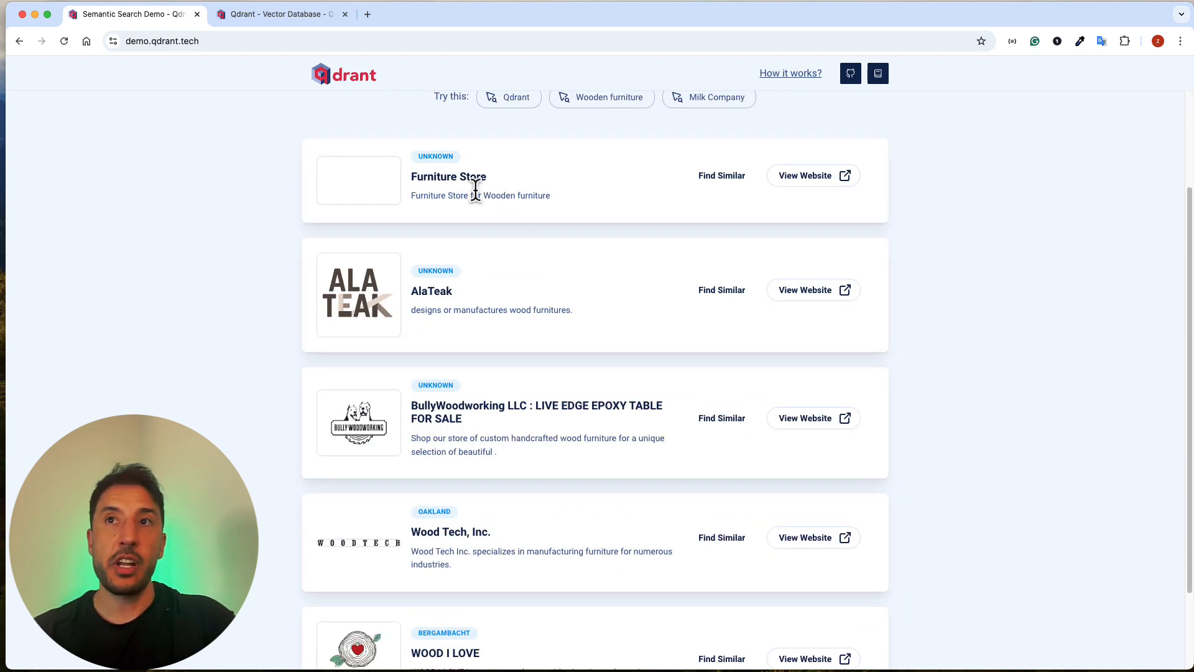
mouse_move(473, 313)
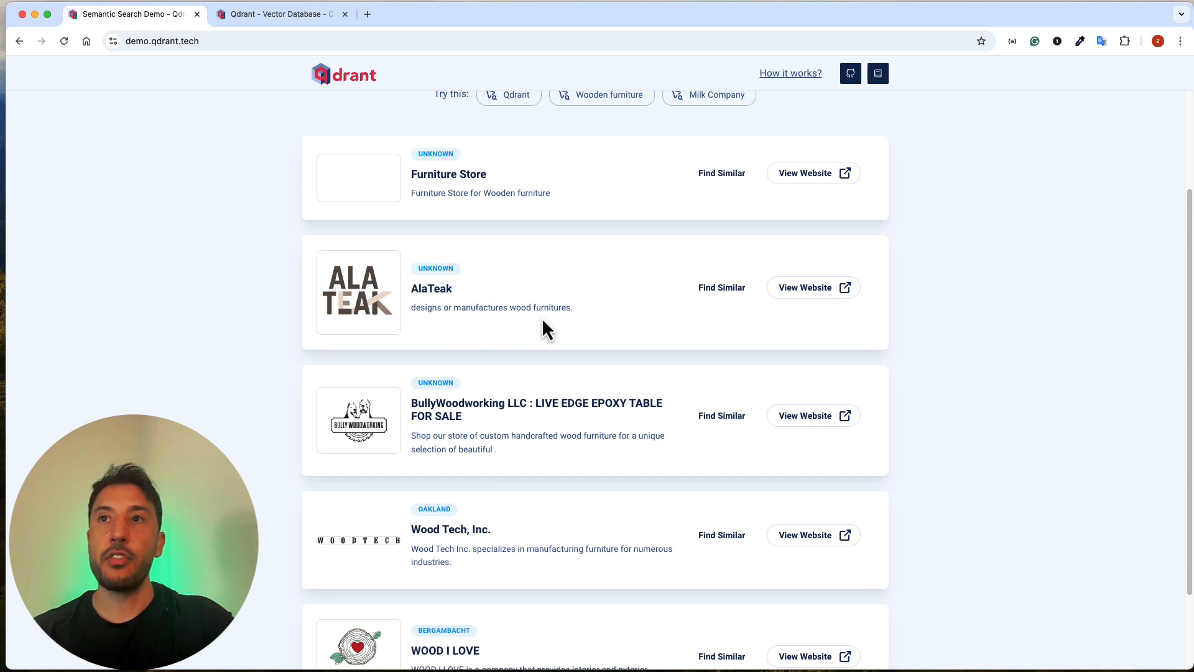
scroll("down", 3)
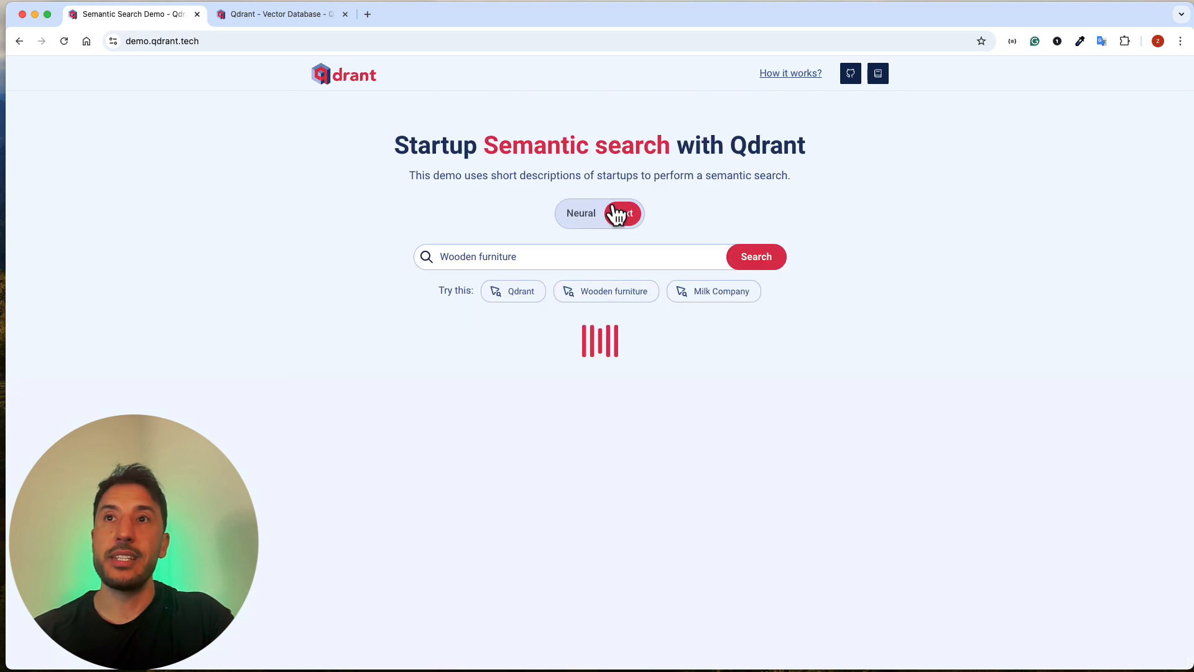
Rerun 'Wooden furniture' in Text mode, reviewing keyword matches like Syuzendo and Cozy Cat Furniture
left_click(626, 212)
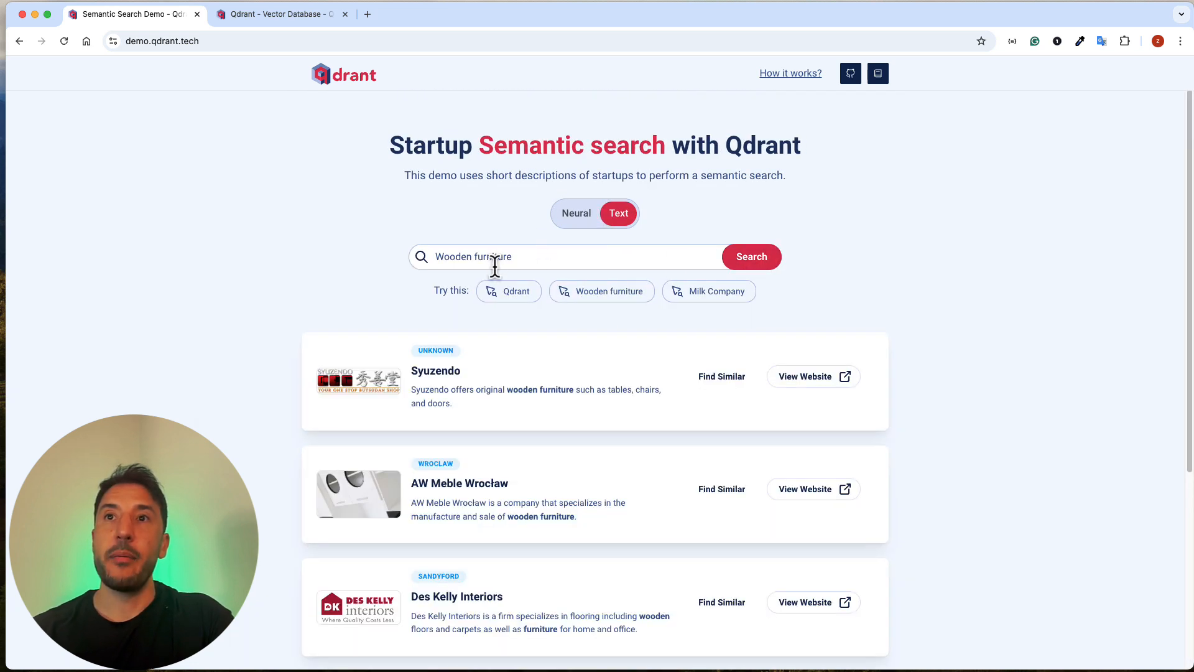
scroll("down", 3)
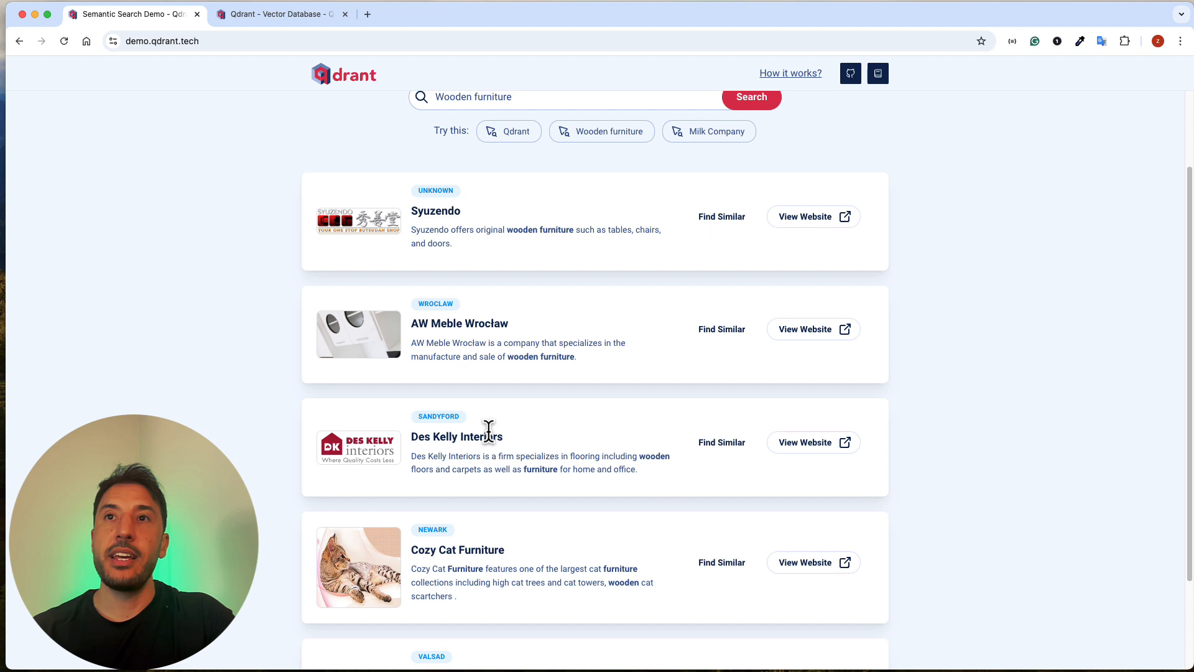
scroll("down", 3)
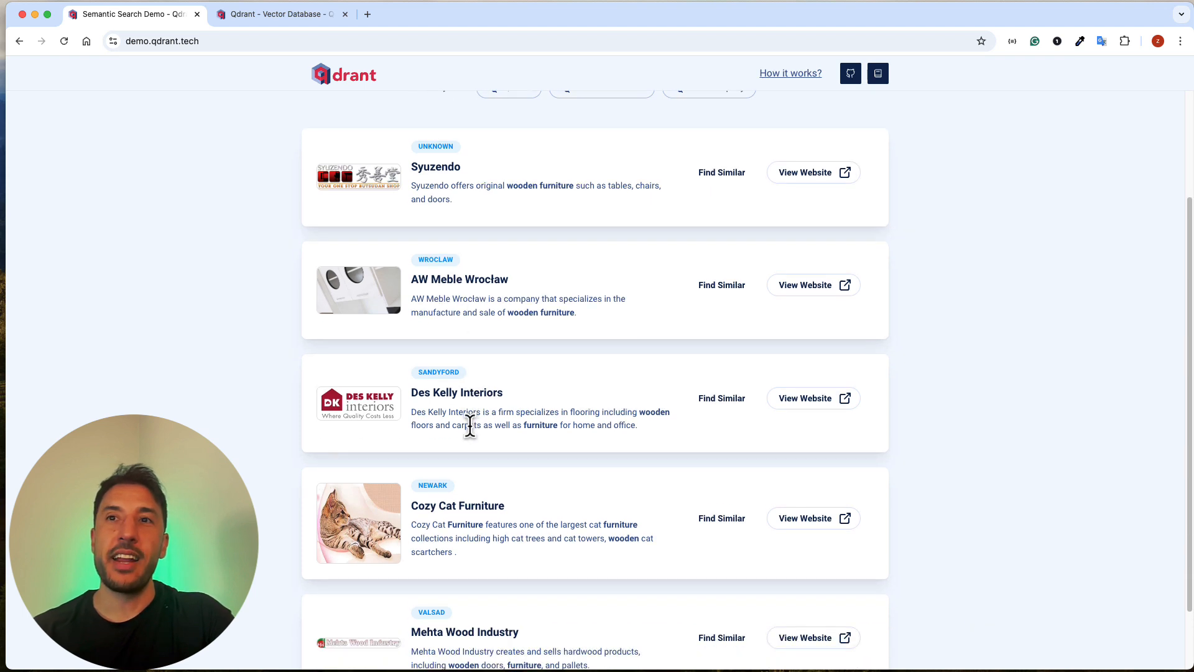
scroll("down", 3)
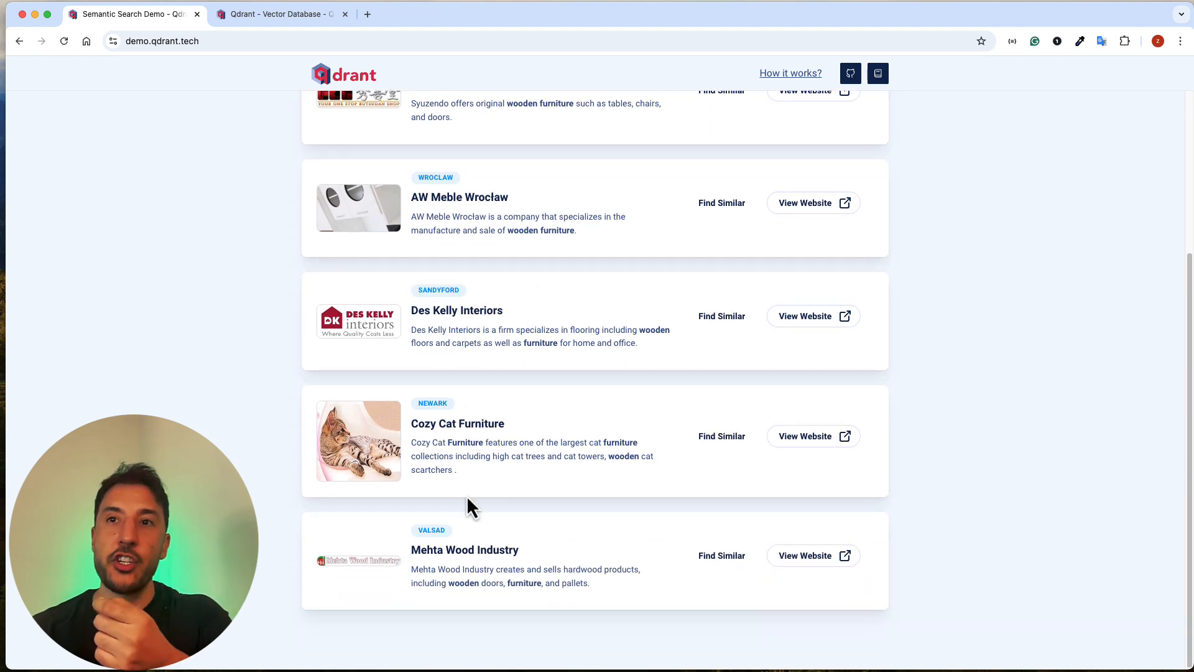
double_click(552, 582)
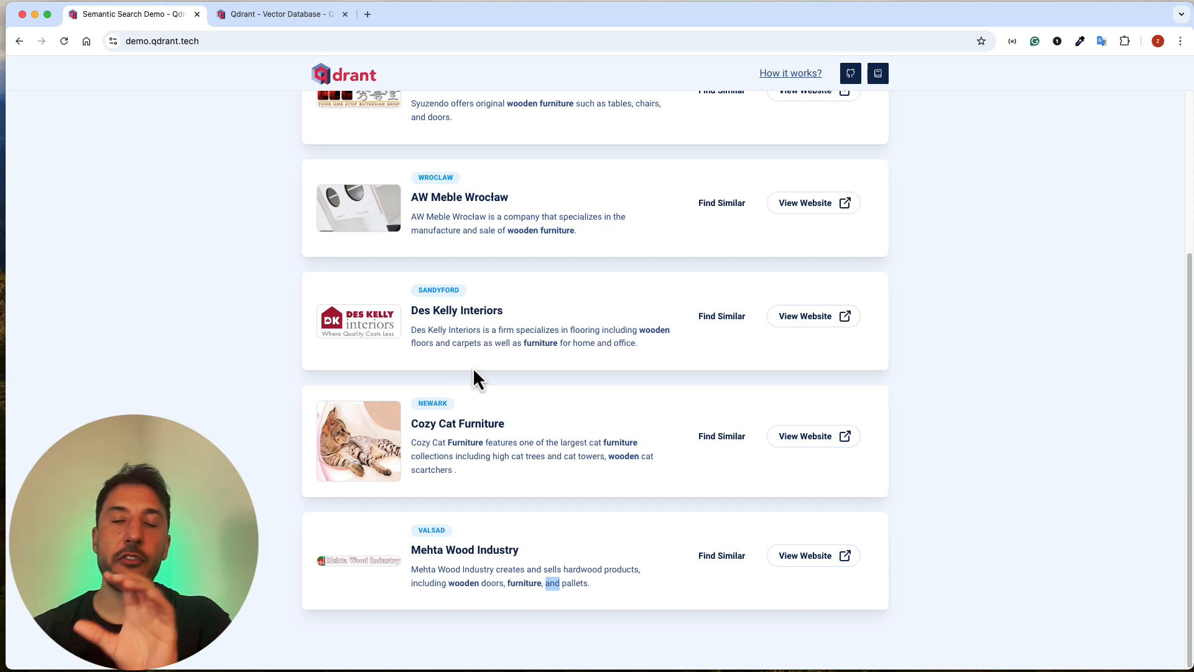
mouse_move(510, 312)
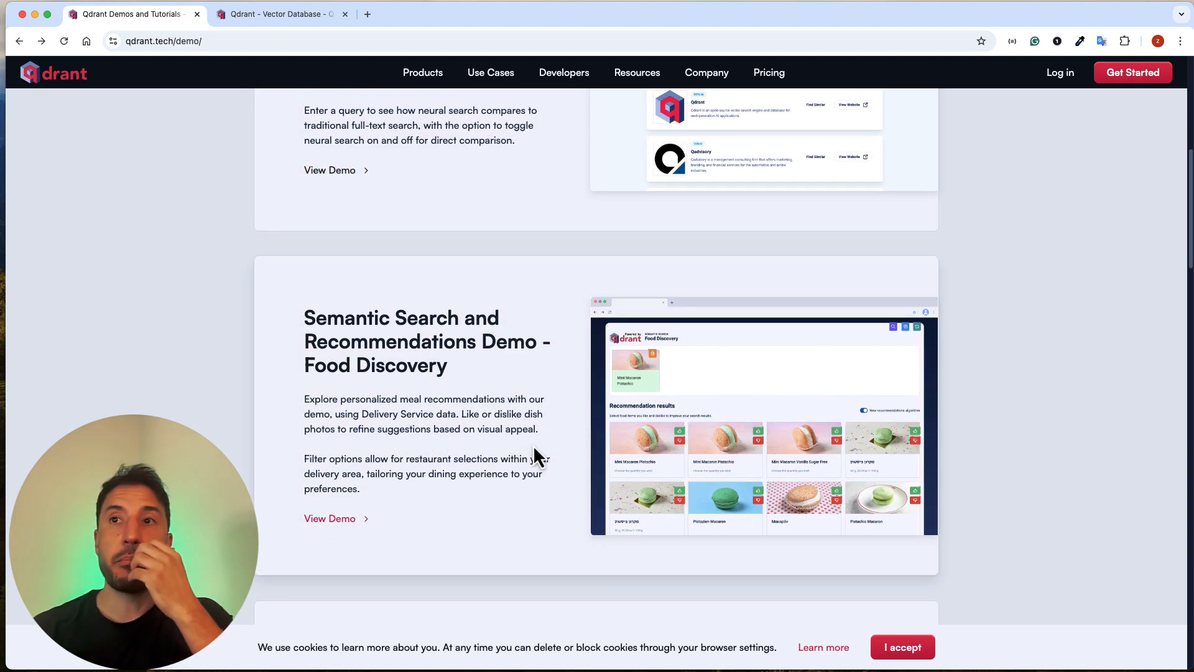
Launch the Food Discovery demo showing its starting grid of assorted dishes
left_click(330, 519)
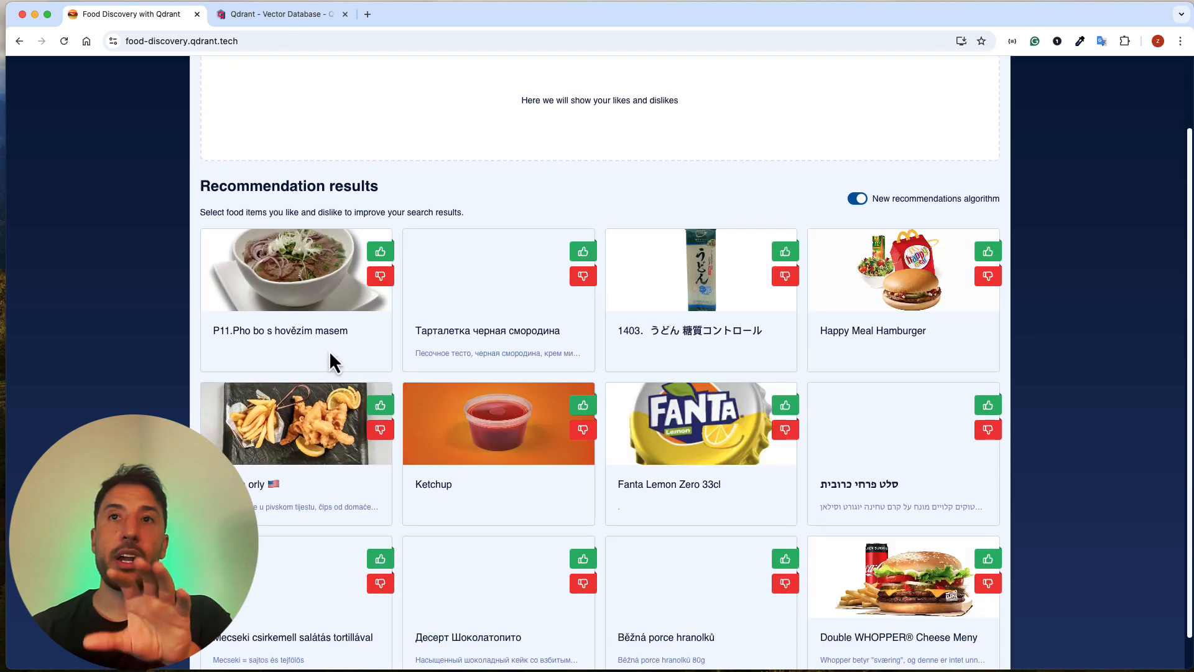
scroll("up", 3)
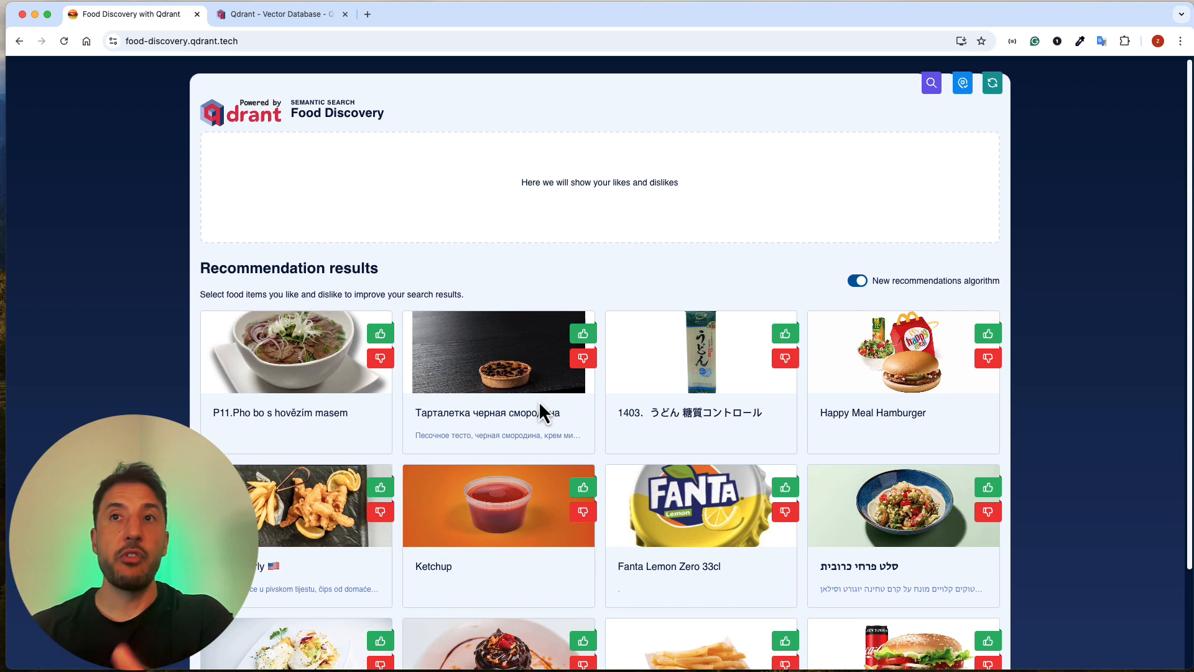
mouse_move(567, 424)
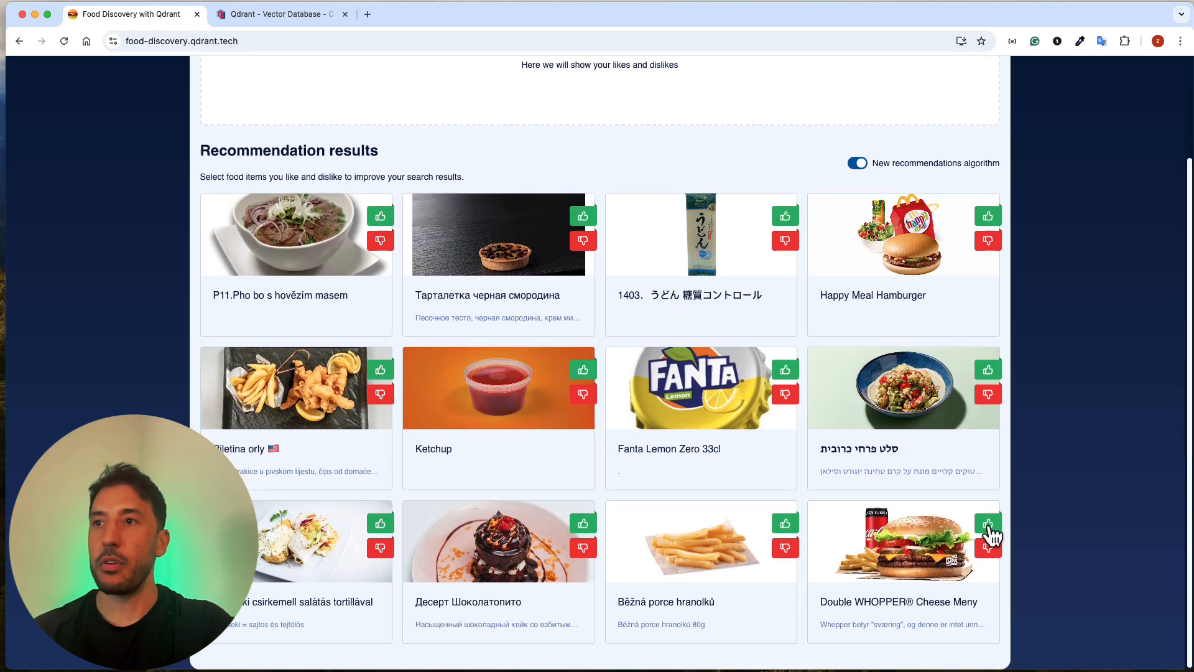
Like the Double WHOPPER® Cheese Meny and review the Whopper-filled recommendations
left_click(988, 527)
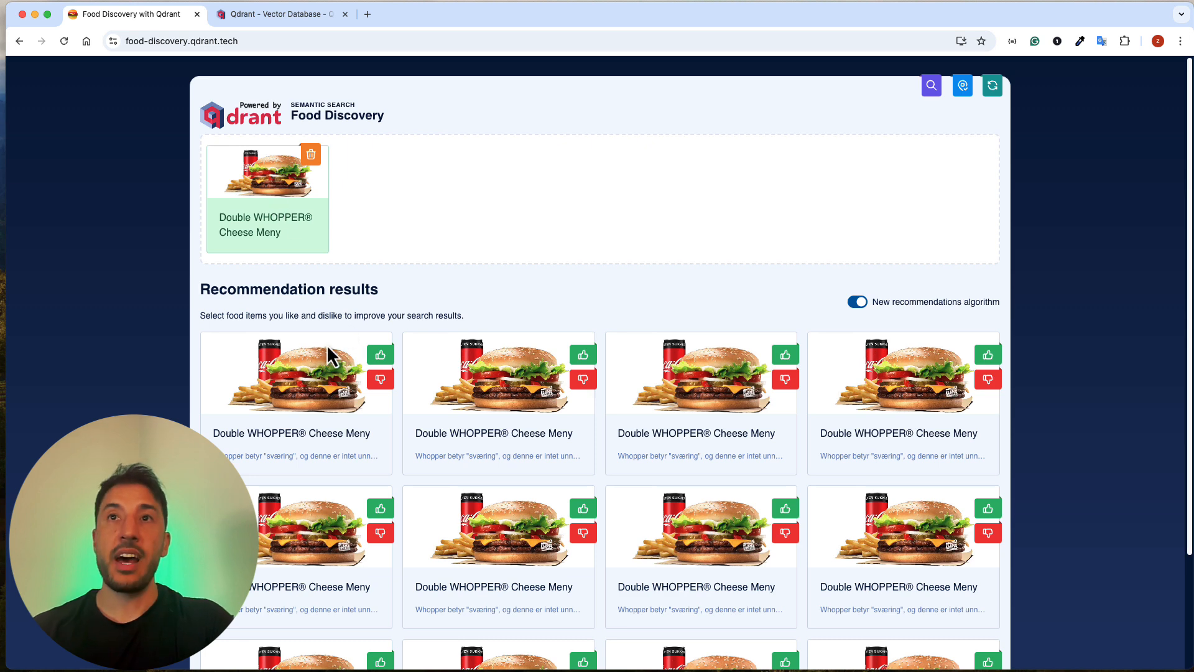
scroll("down", 3)
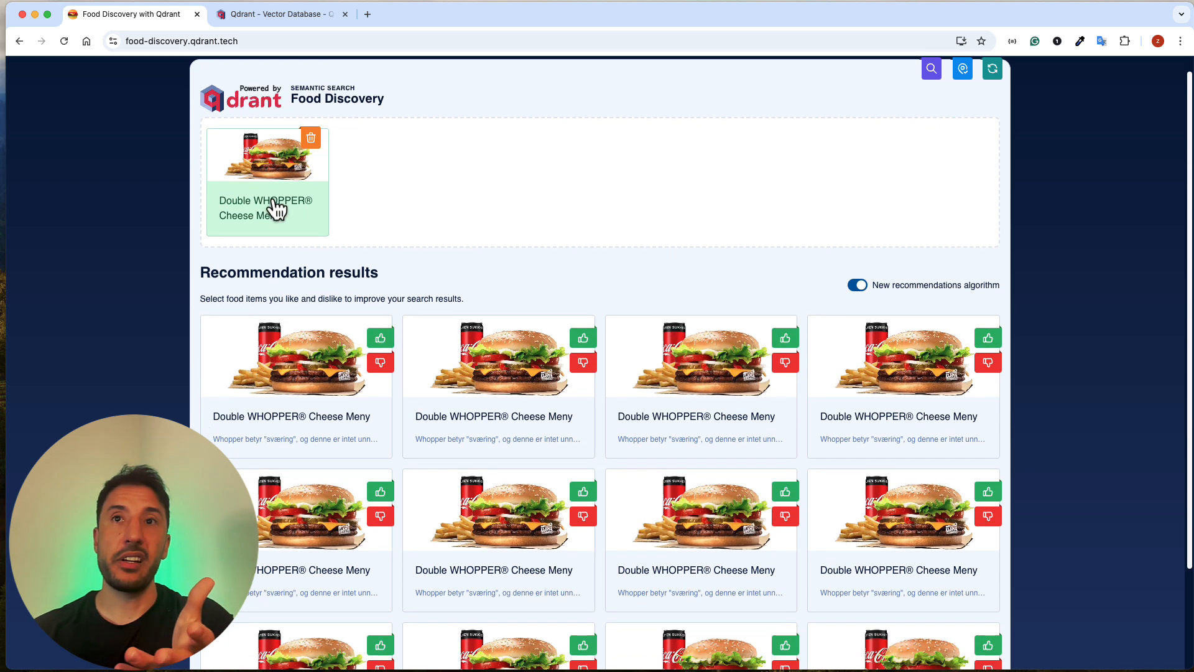
scroll("down", 3)
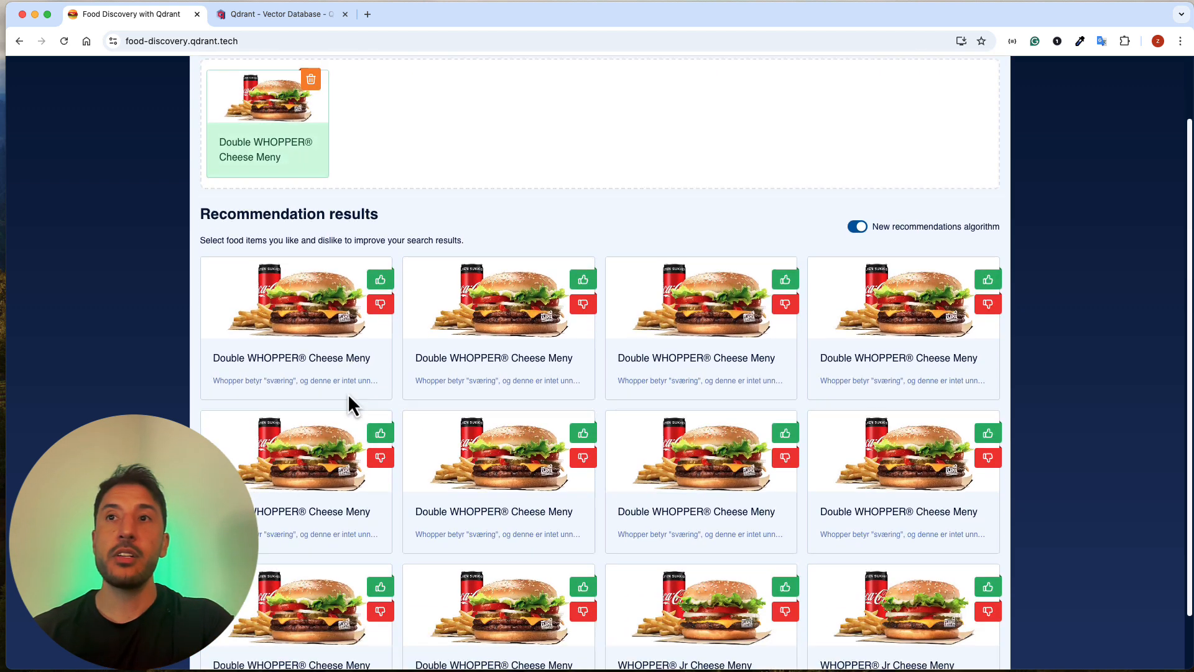
scroll("down", 3)
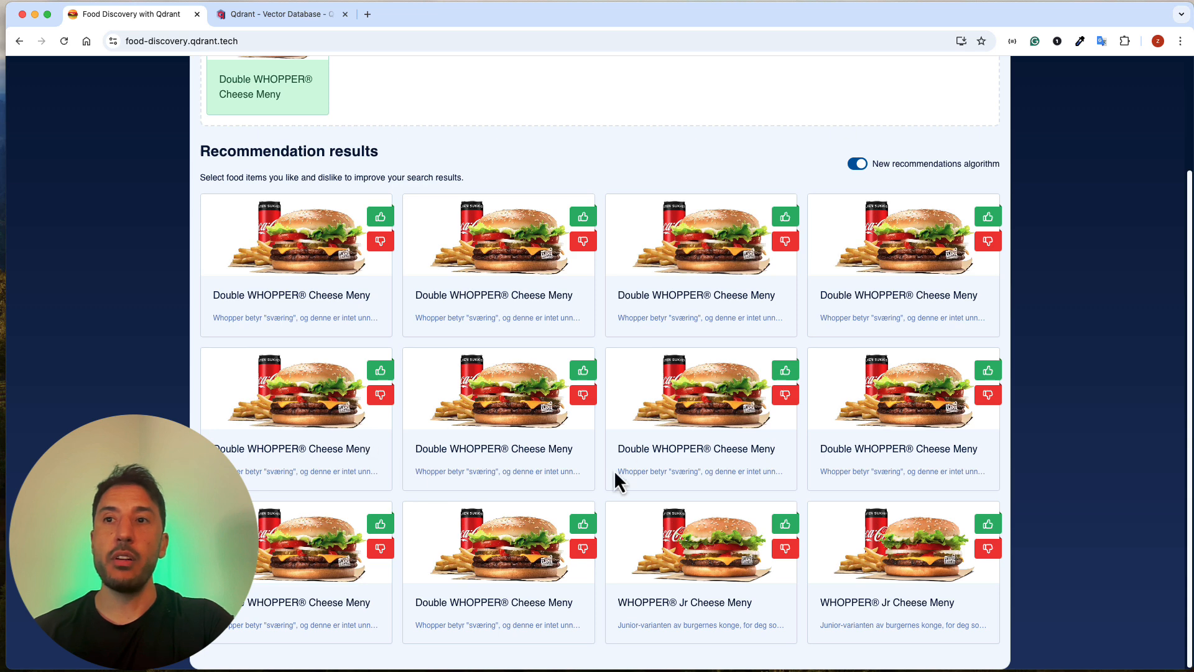
mouse_move(597, 349)
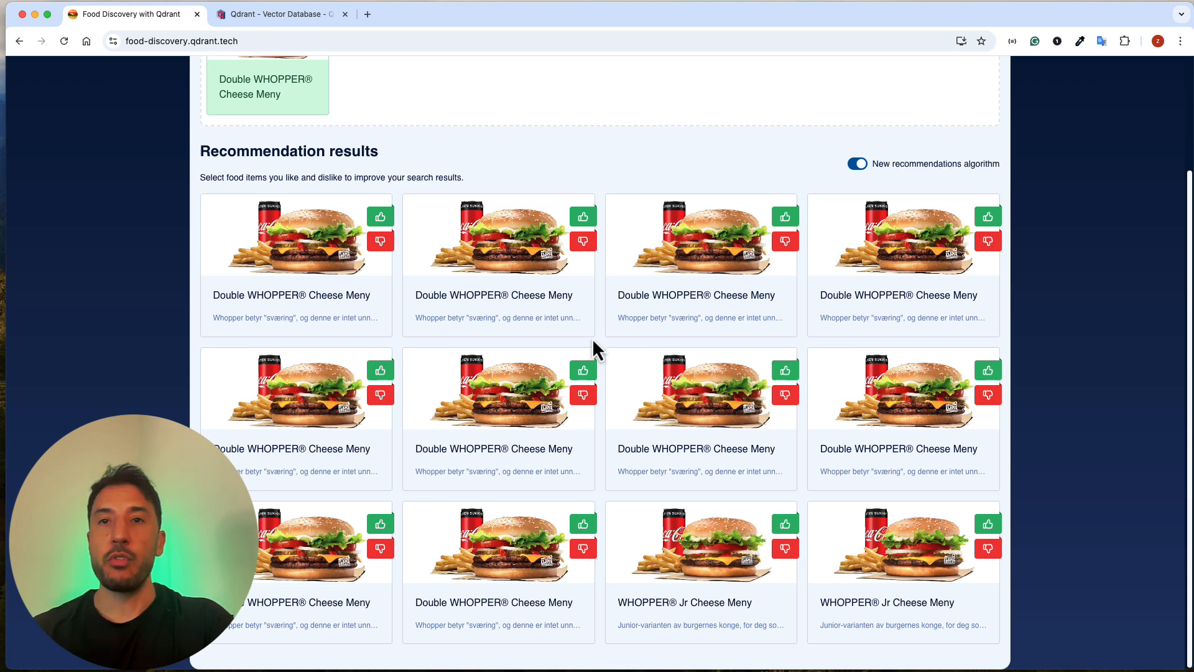
scroll("up", 3)
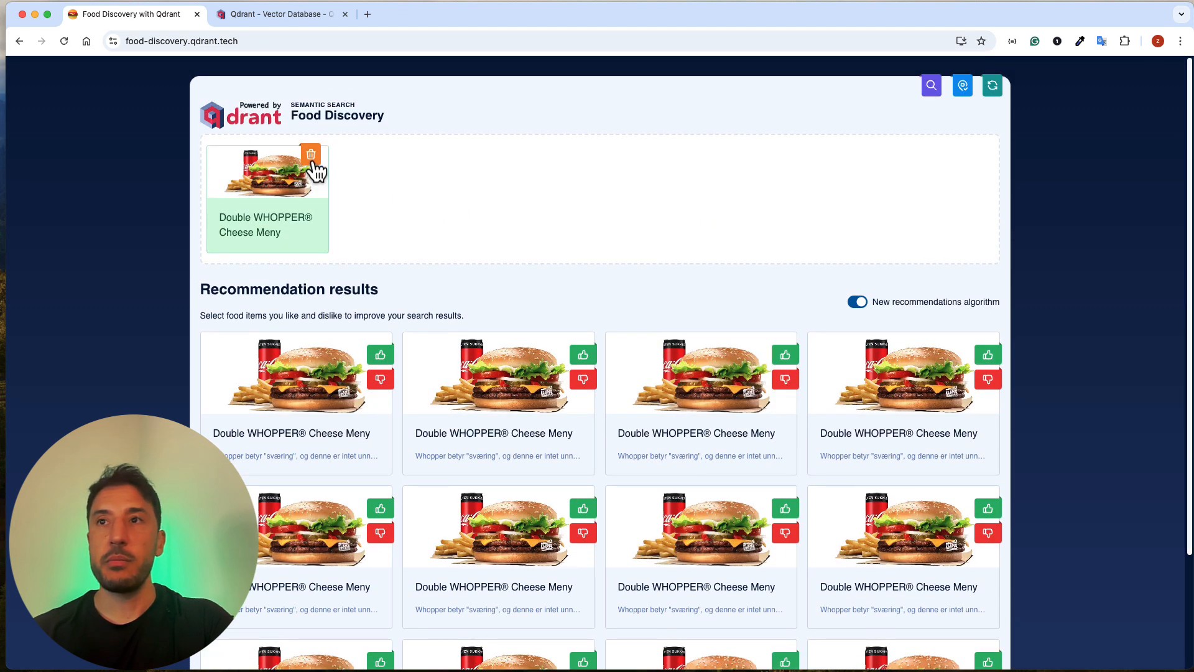
Remove the Double WHOPPER from the liked dishes so recommendations reset to assorted dishes
left_click(312, 153)
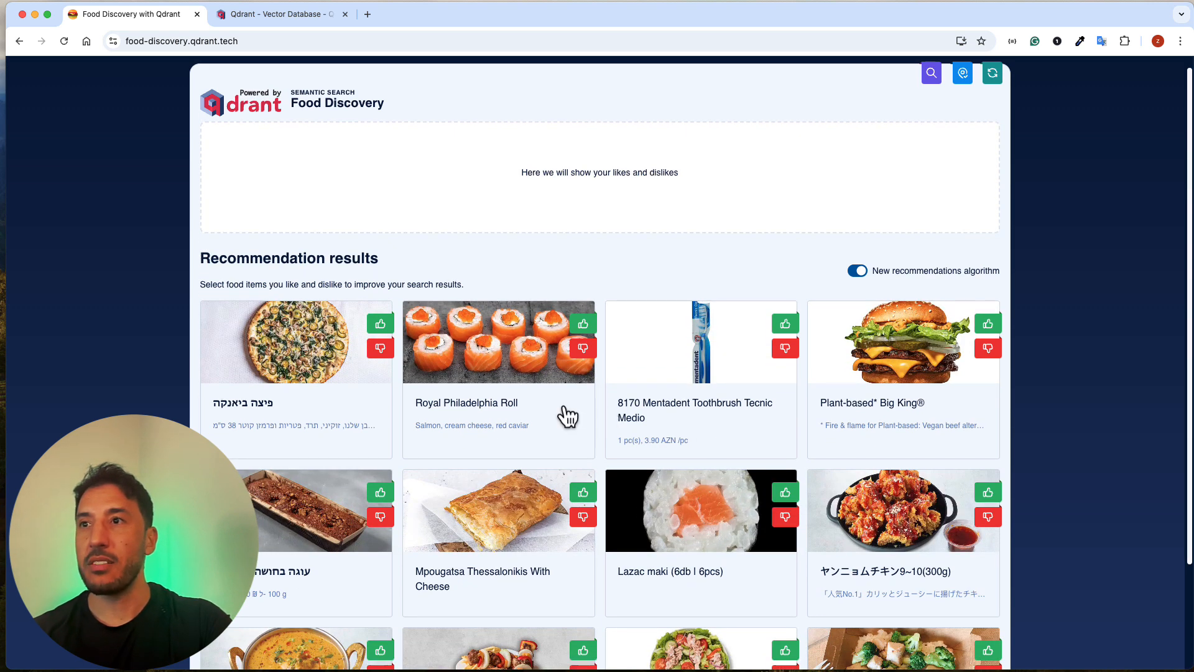
scroll("down", 3)
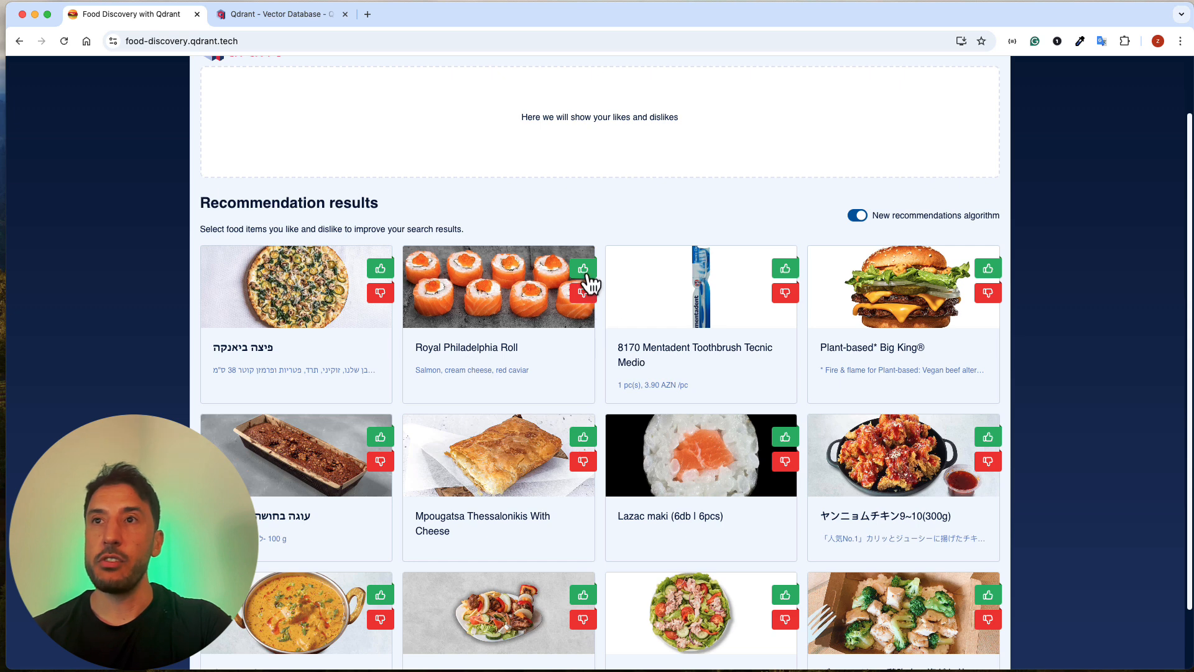
Like the Royal Philadelphia Roll and browse the resulting salmon sushi recommendations like Roll Philadelphia Classic and Sake Maki
left_click(583, 268)
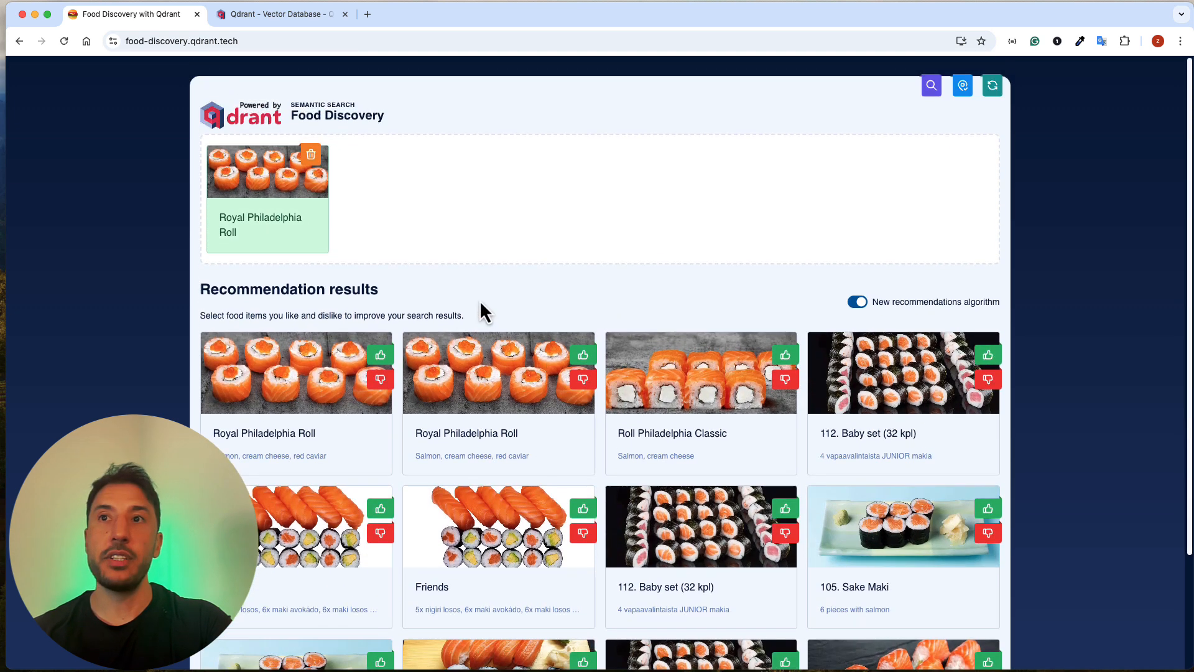
scroll("down", 3)
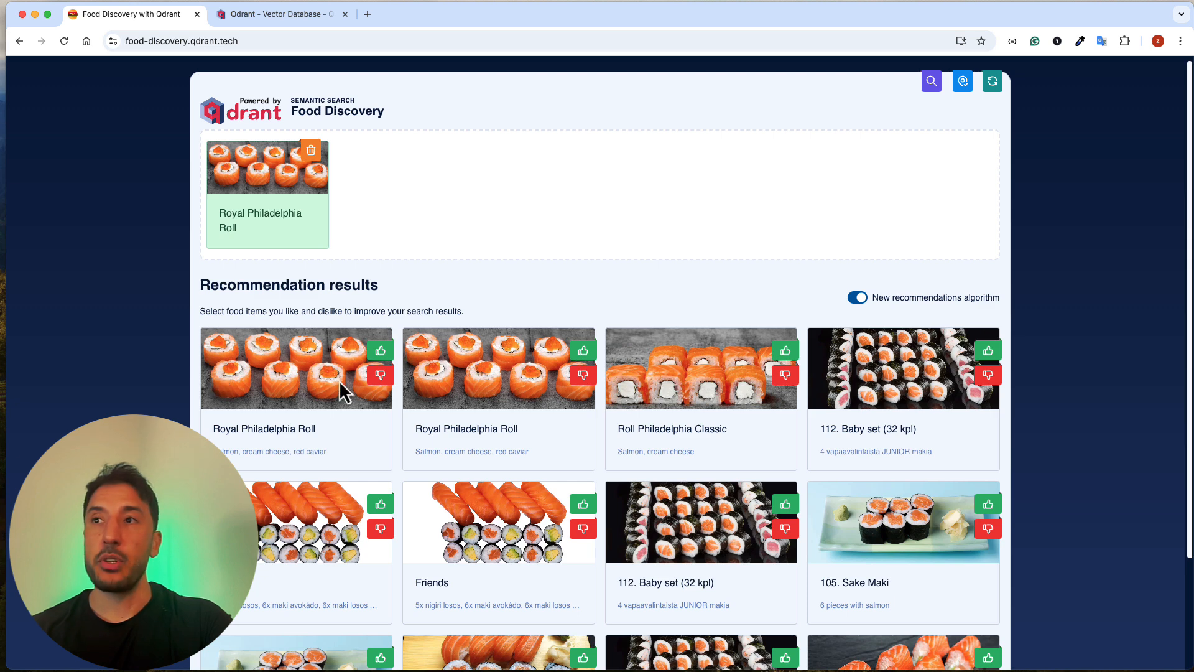
mouse_move(298, 387)
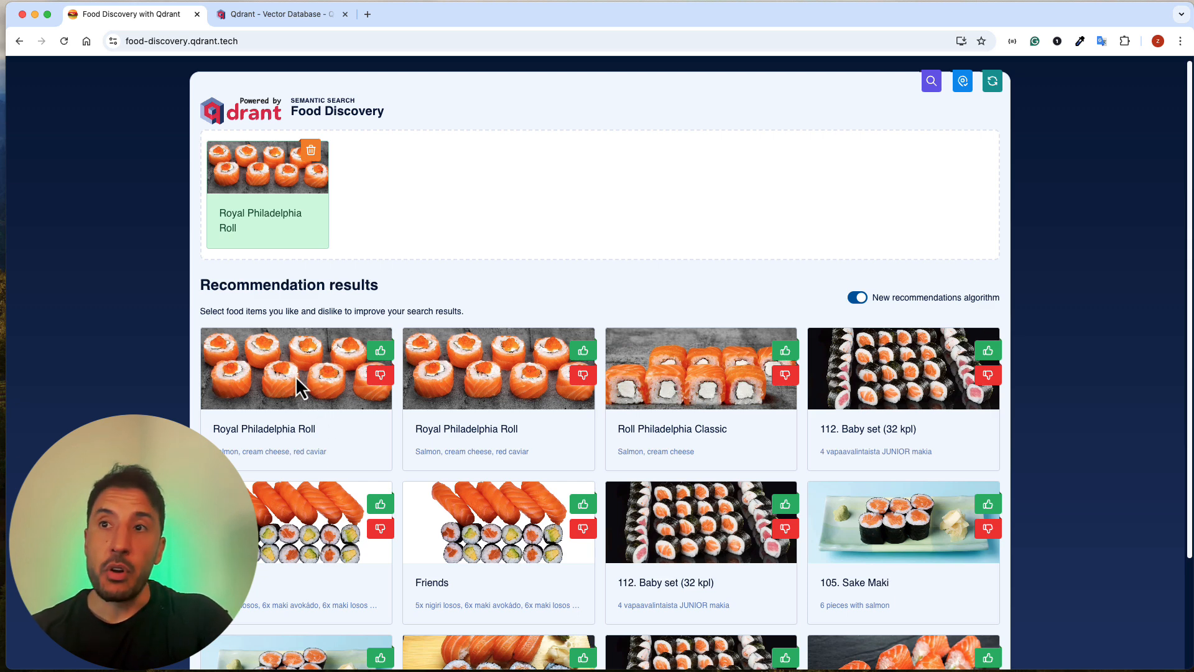
scroll("down", 3)
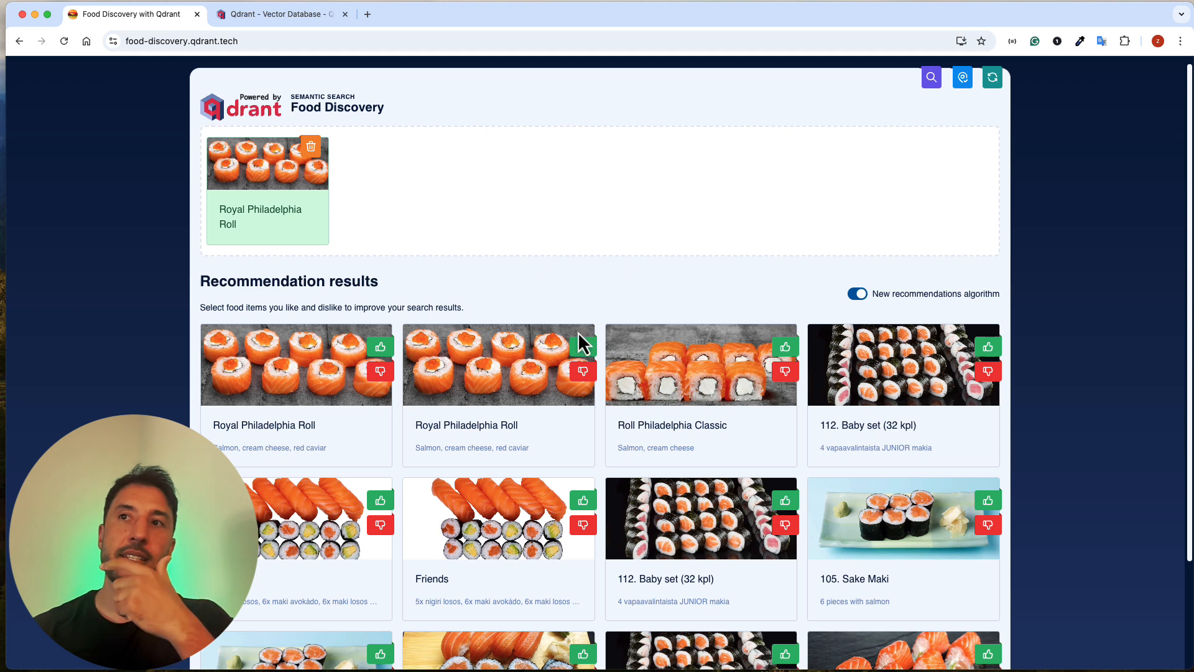
mouse_move(293, 172)
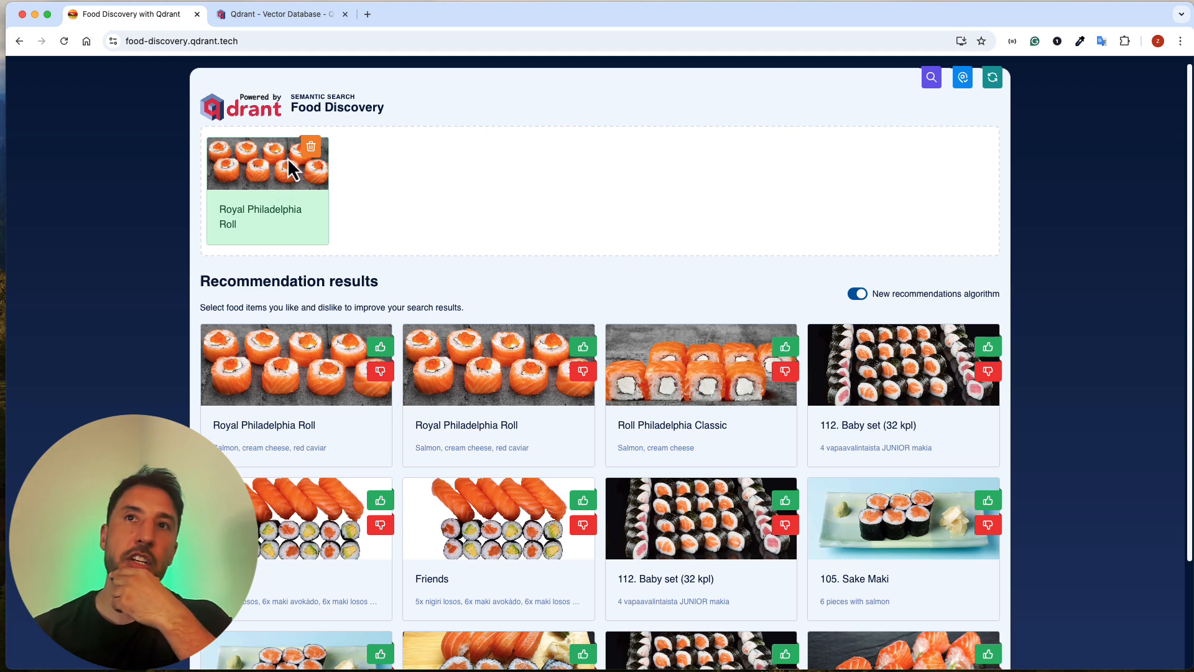
mouse_move(252, 190)
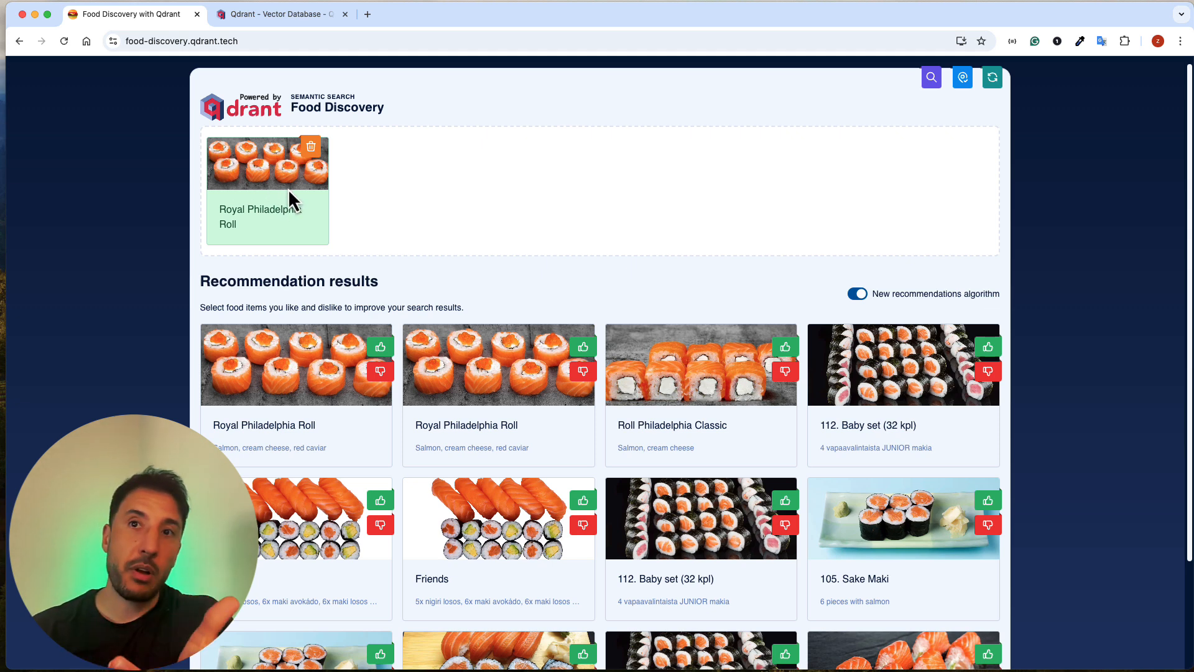
scroll("down", 3)
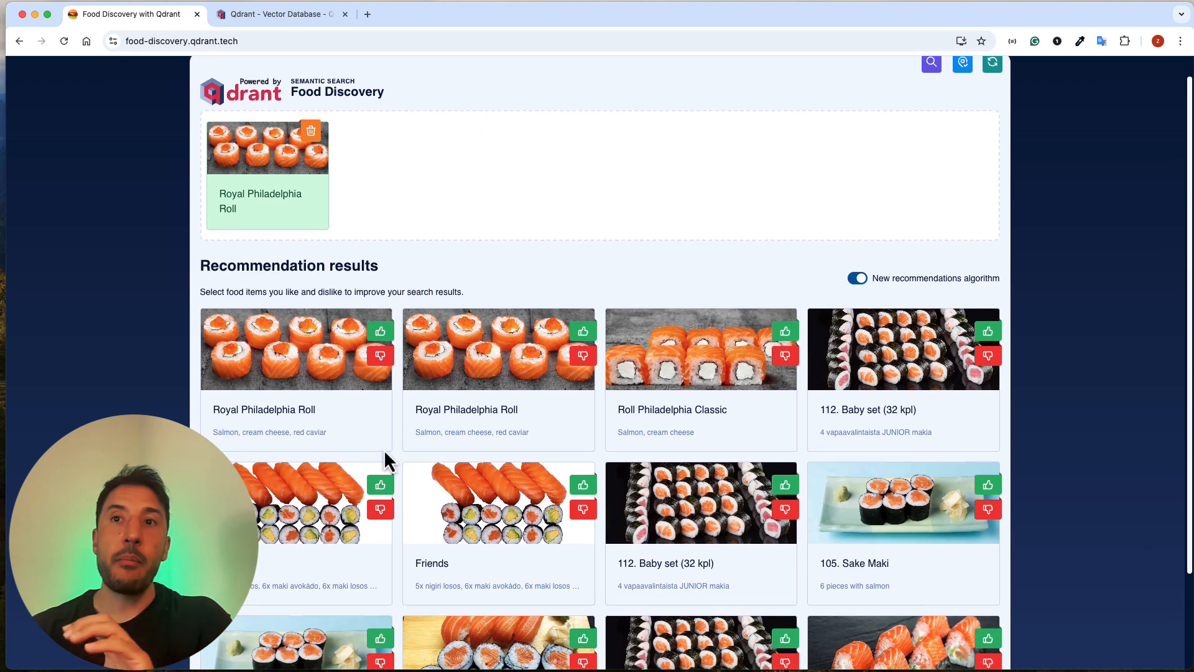
scroll("down", 3)
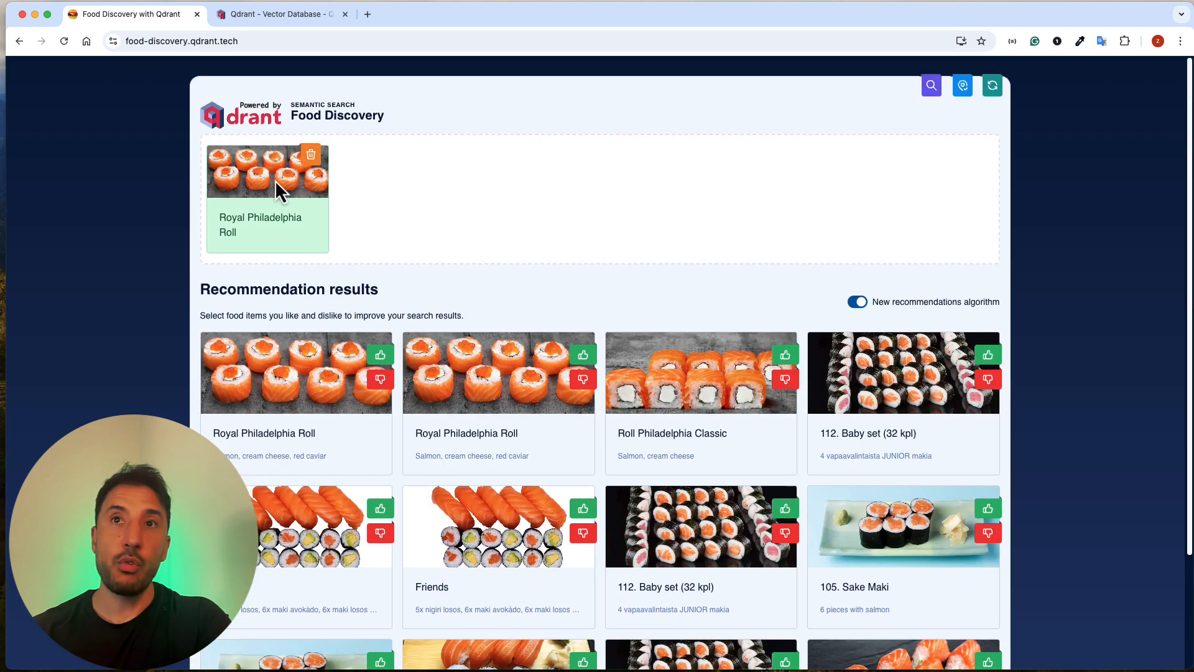
scroll("down", 3)
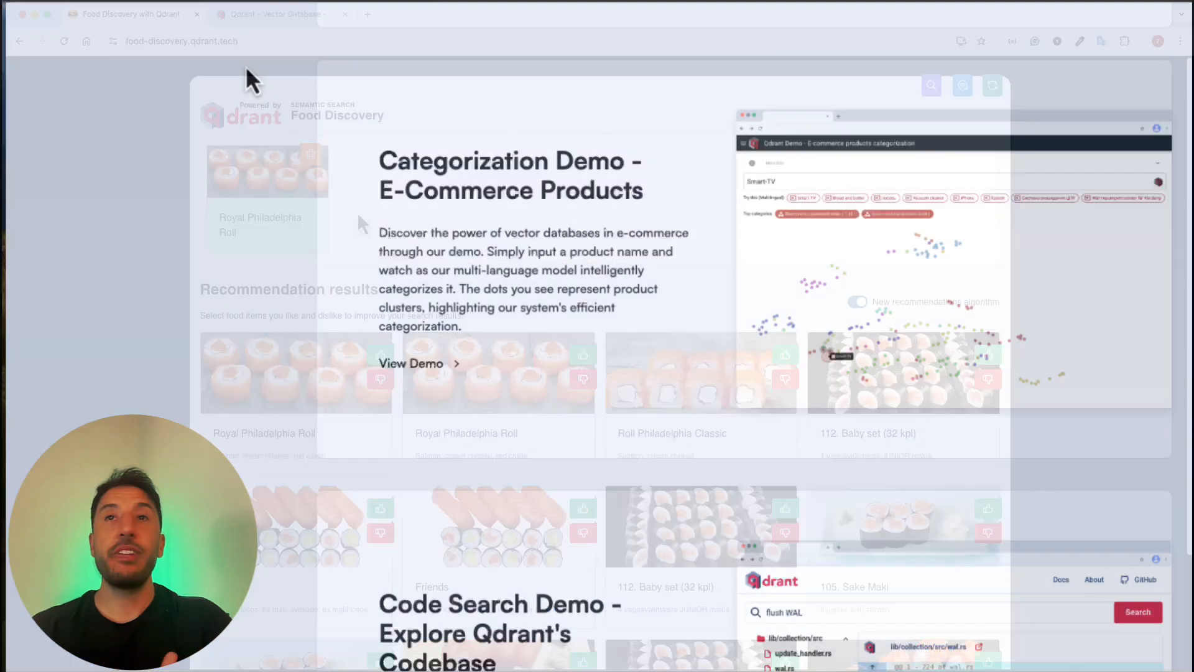
scroll("down", 3)
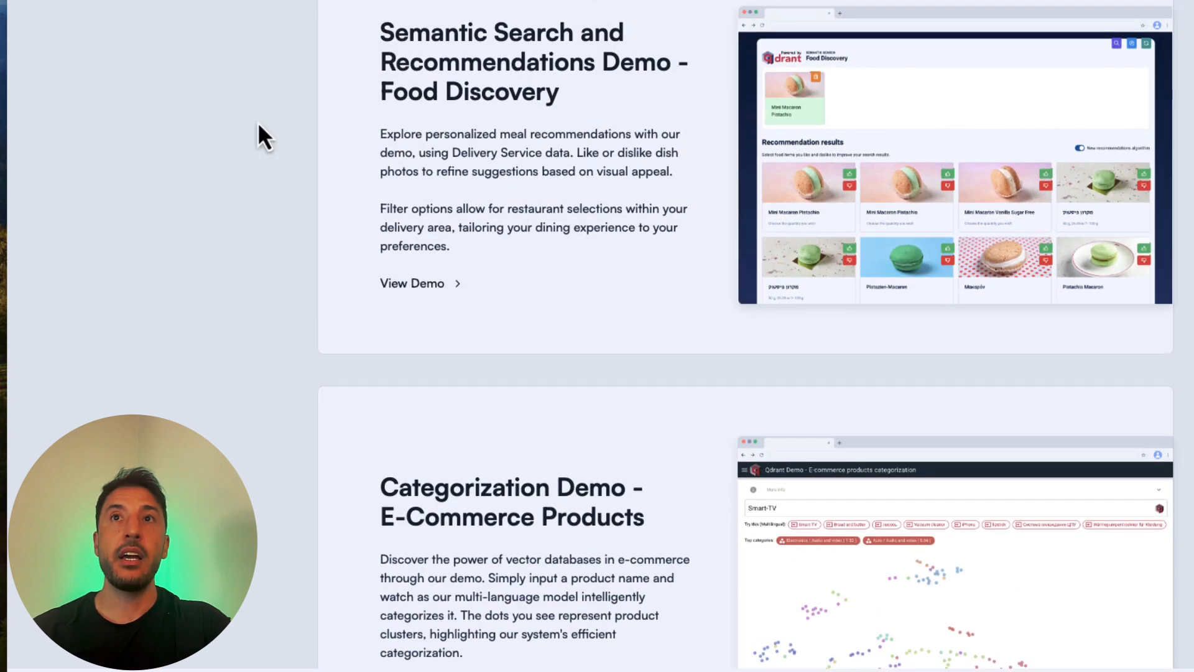
mouse_move(411, 285)
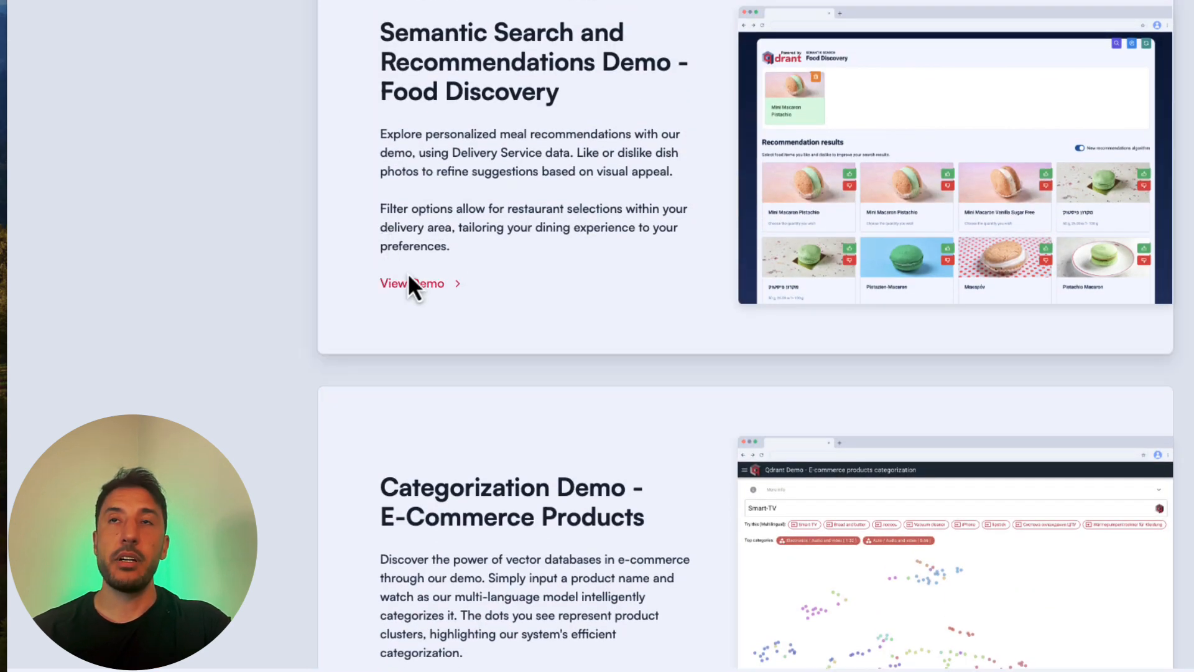
mouse_move(540, 364)
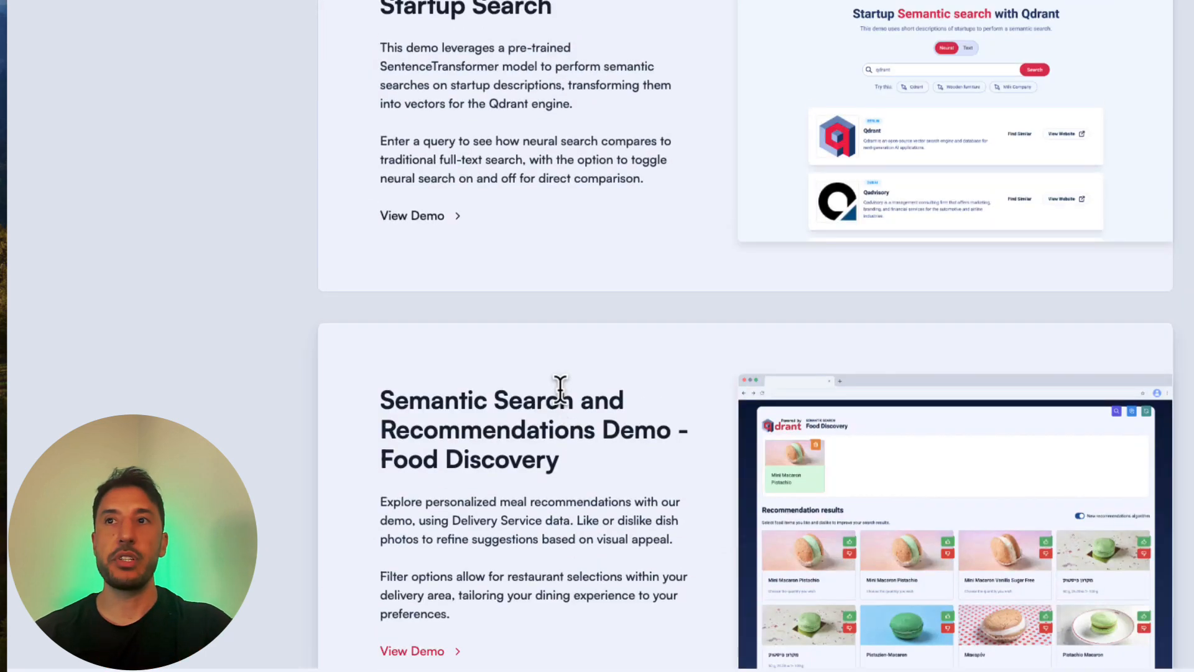
scroll("down", 3)
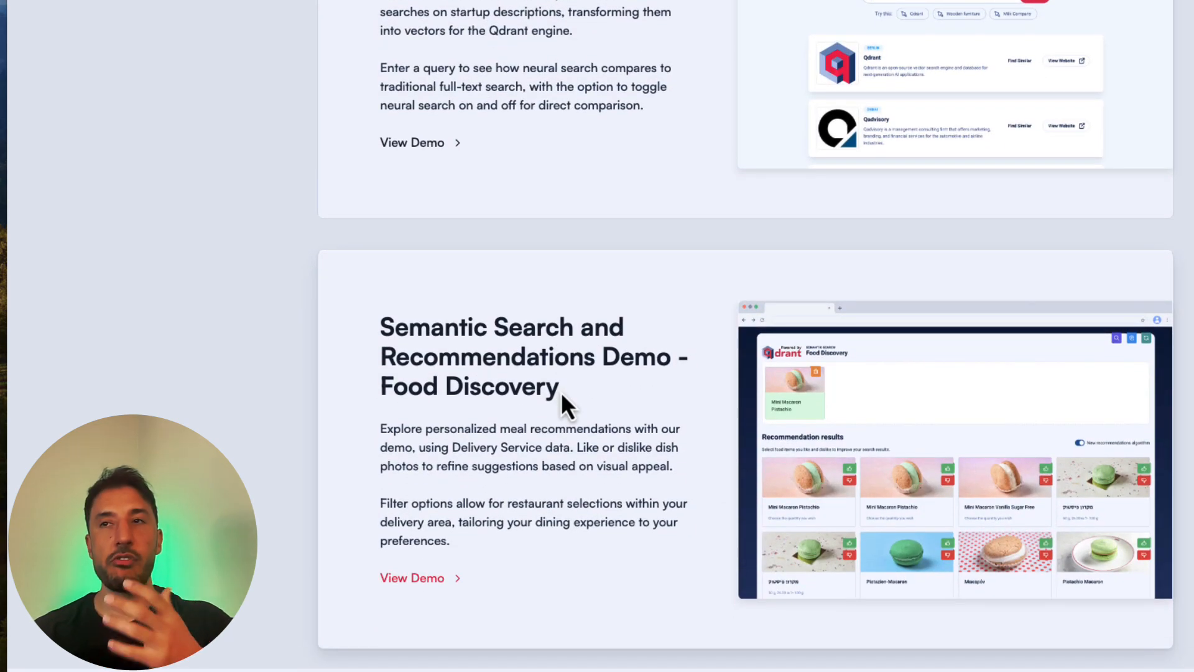